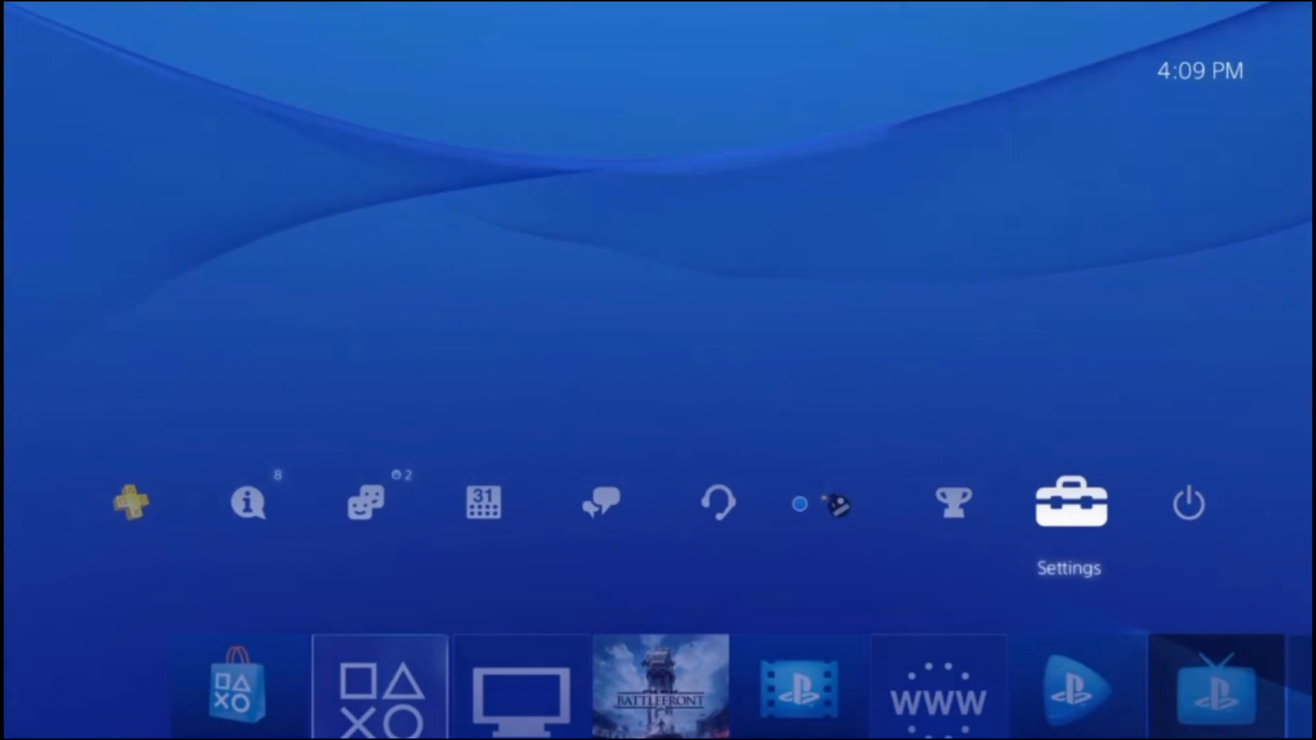
Open the PS4 Settings menu and scroll down toward Remote Play Connection Settings
click(1070, 503)
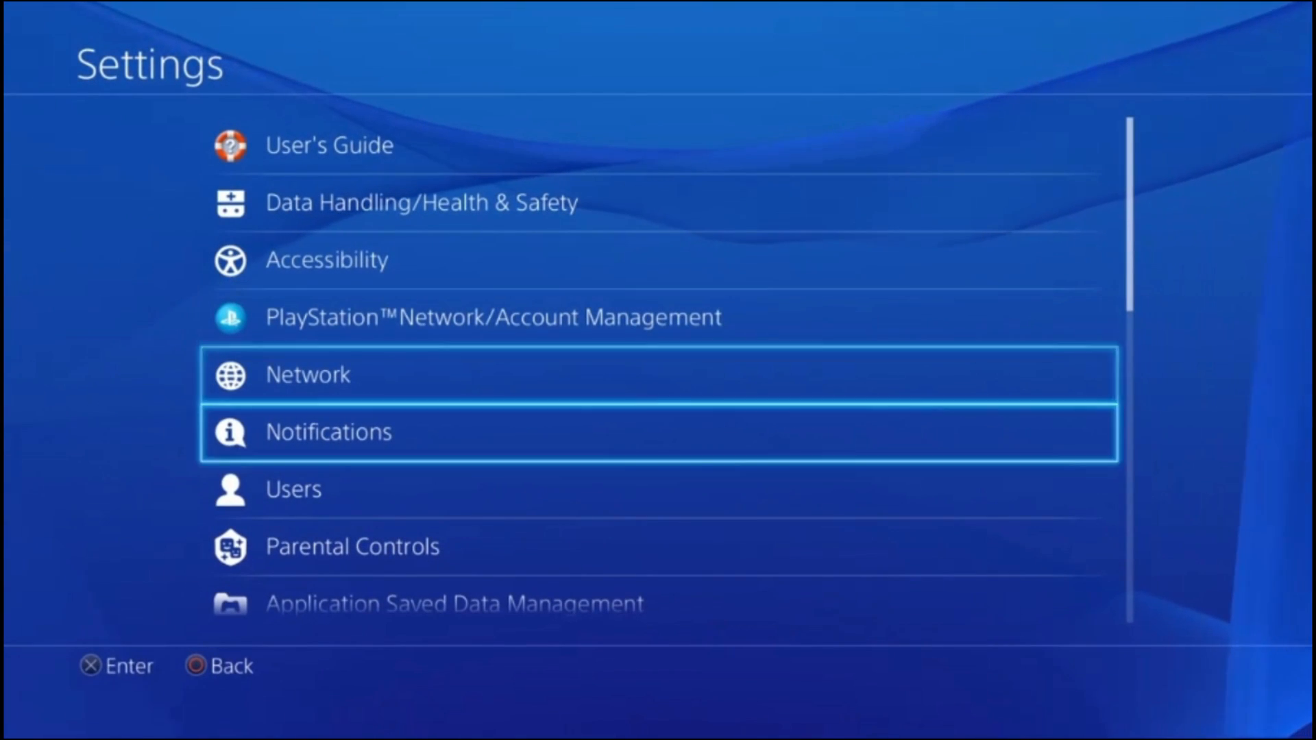
scroll(down, 3)
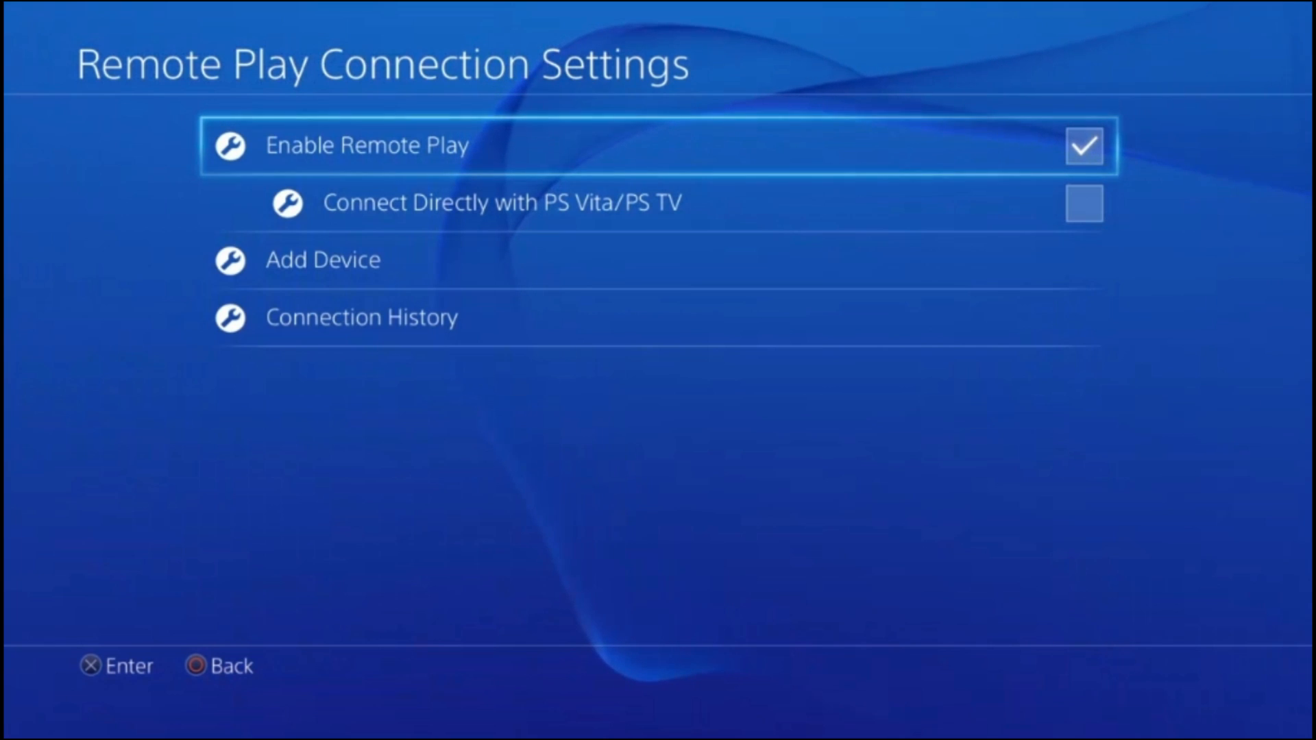
Return to Settings, reach Account Management and activate this console as the primary PS4
key(Back)
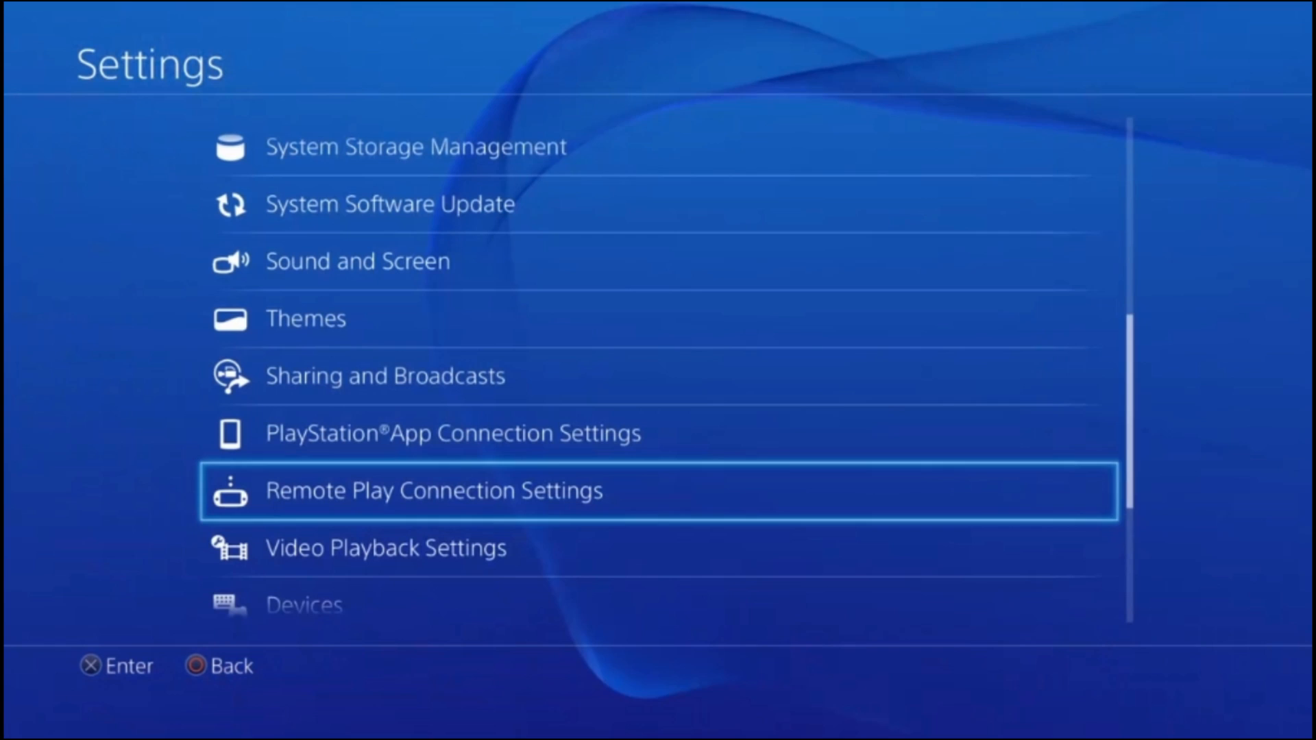
scroll(up, 3)
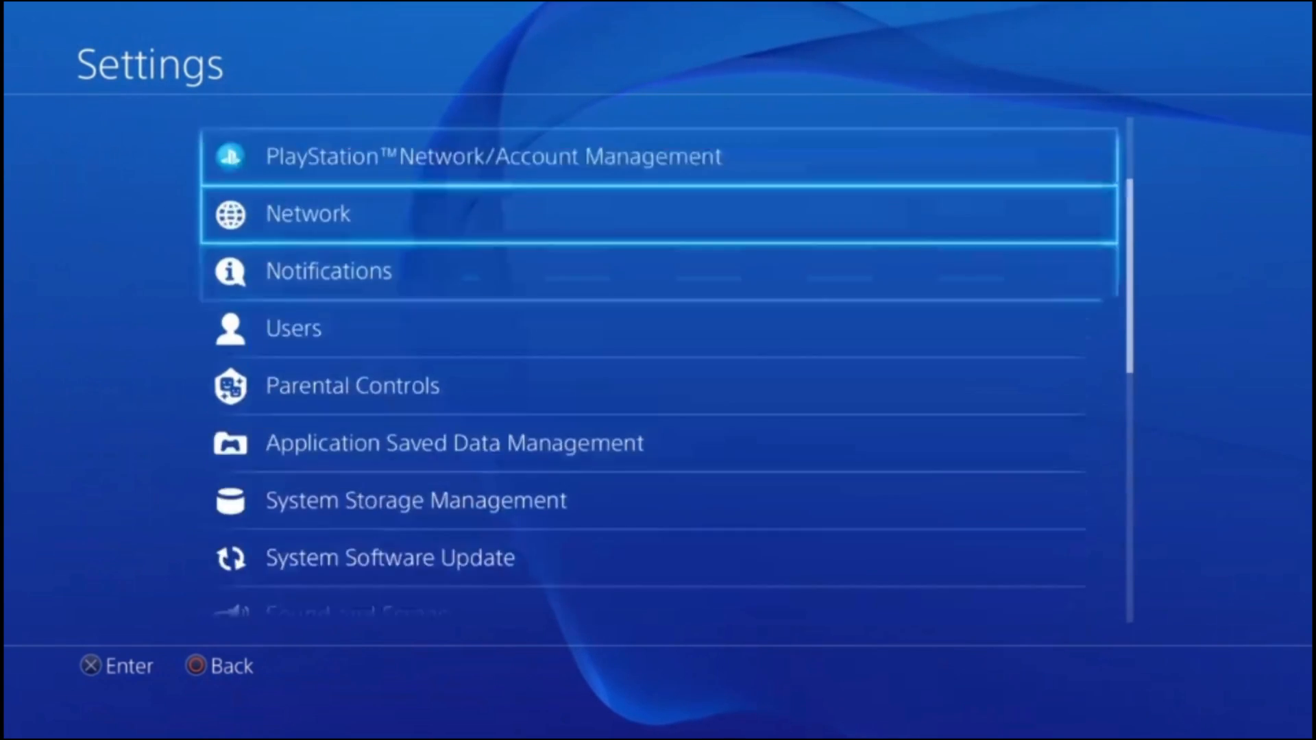
scroll(up, 3)
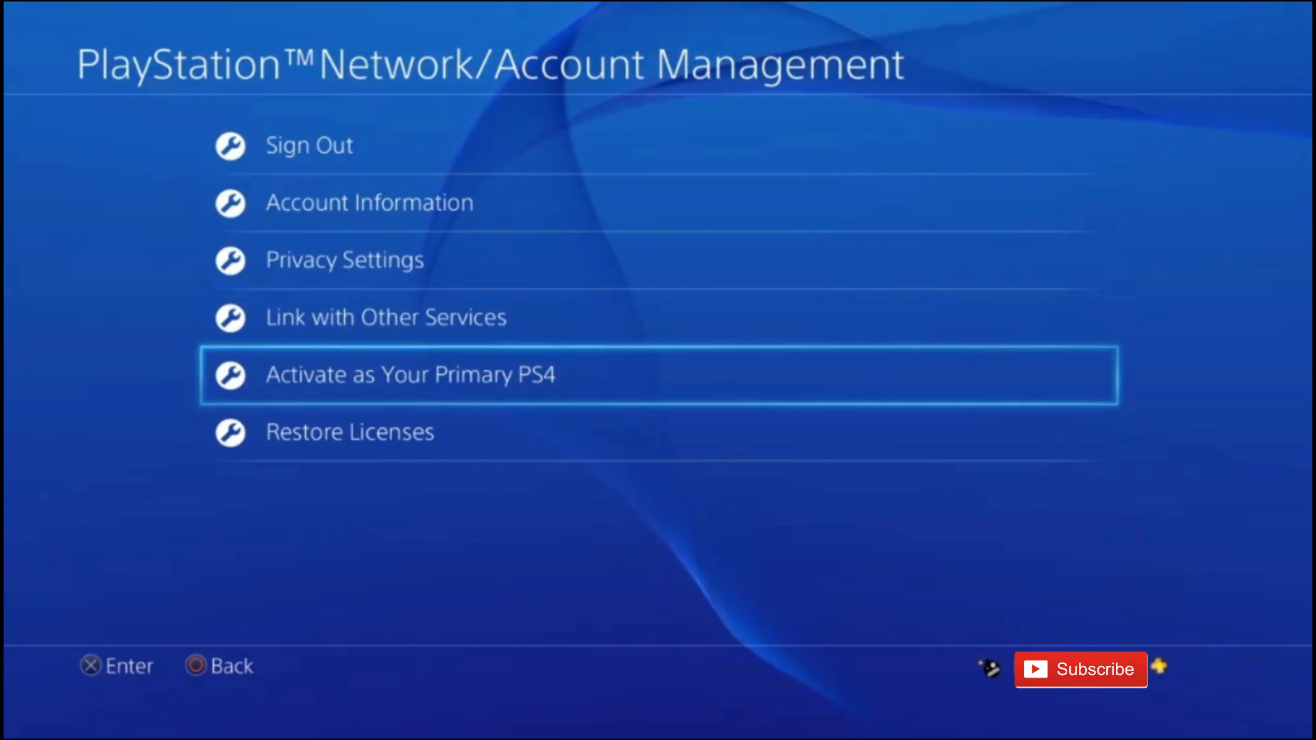
click(410, 374)
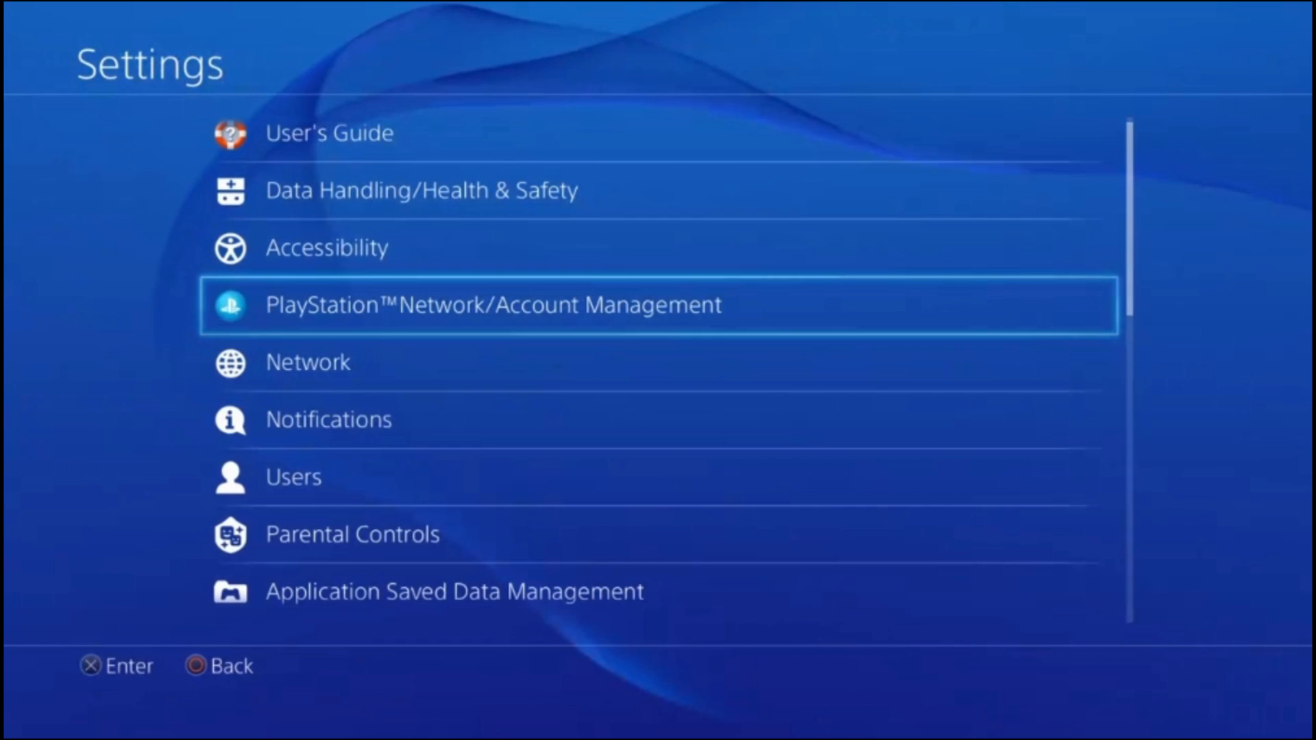
Scroll down to the power saving rest-mode features under the 3 Hours setting
scroll(down, 3)
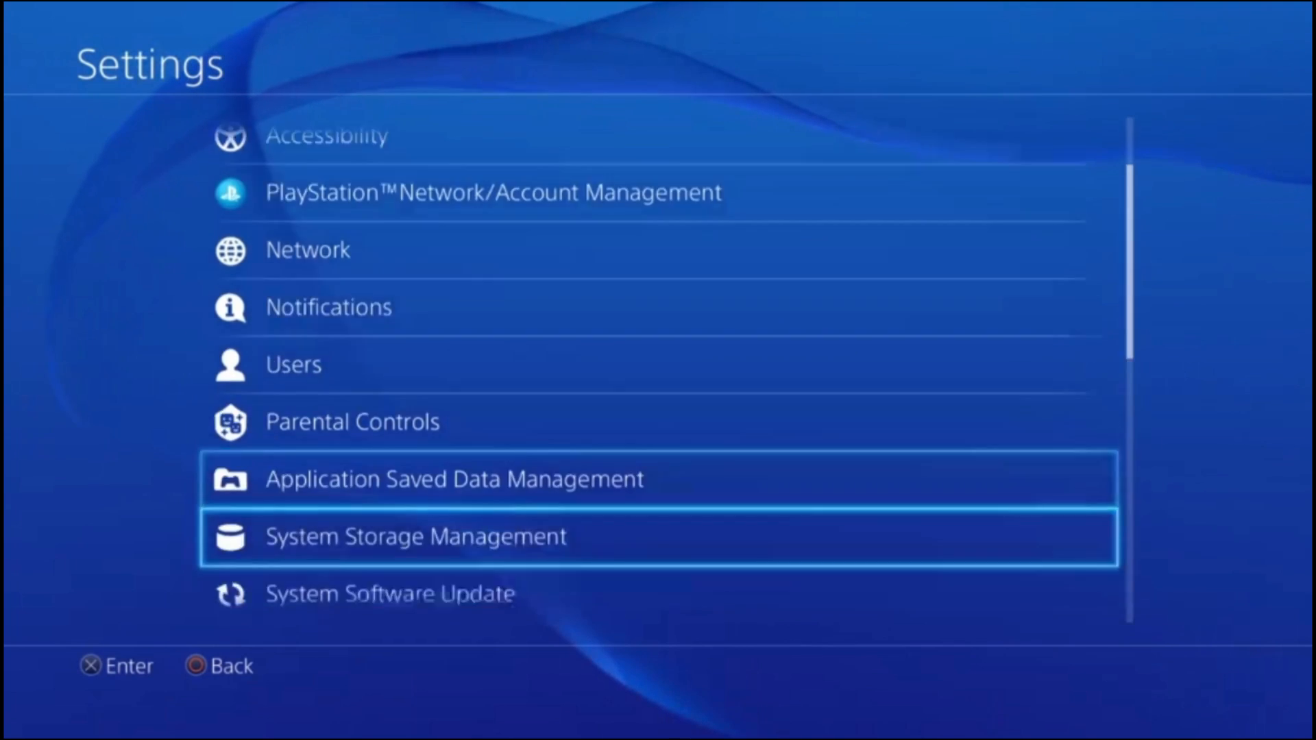
scroll(down, 3)
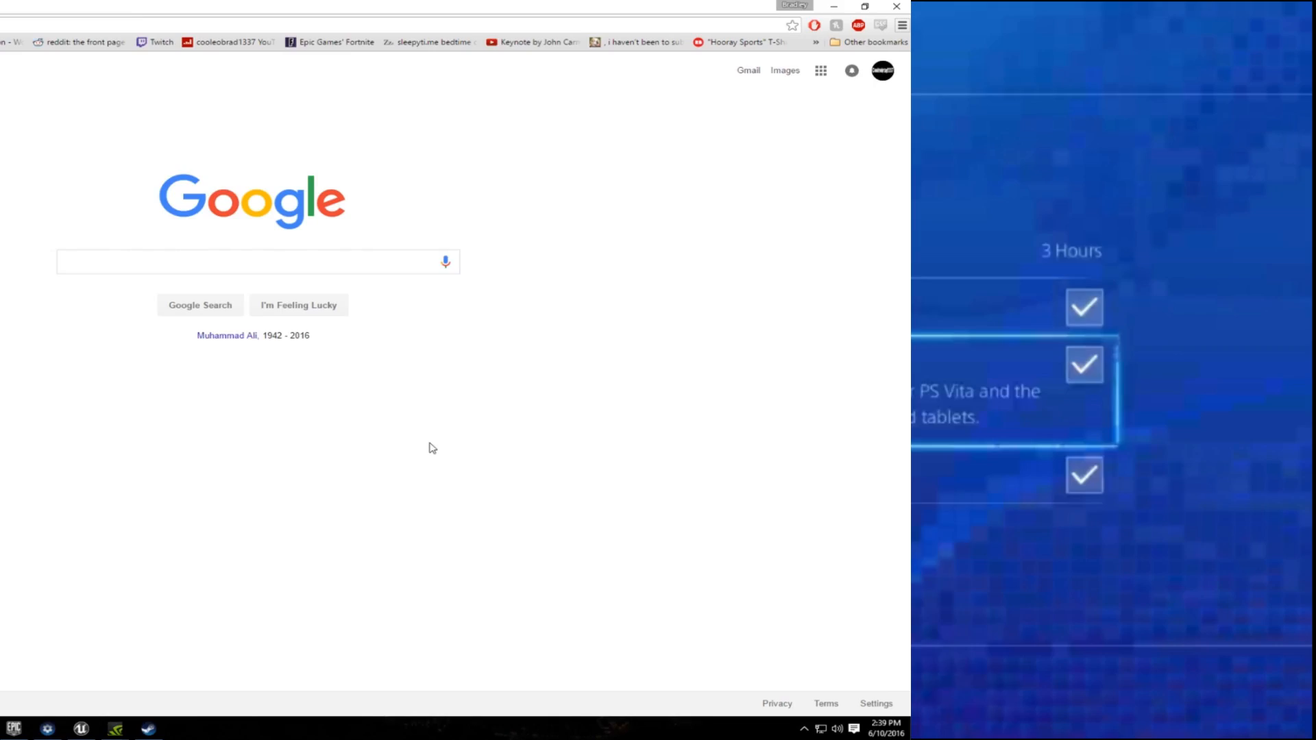
Search Google for 'ps4 remote play' and open the official PlayStation.net download page
click(865, 7)
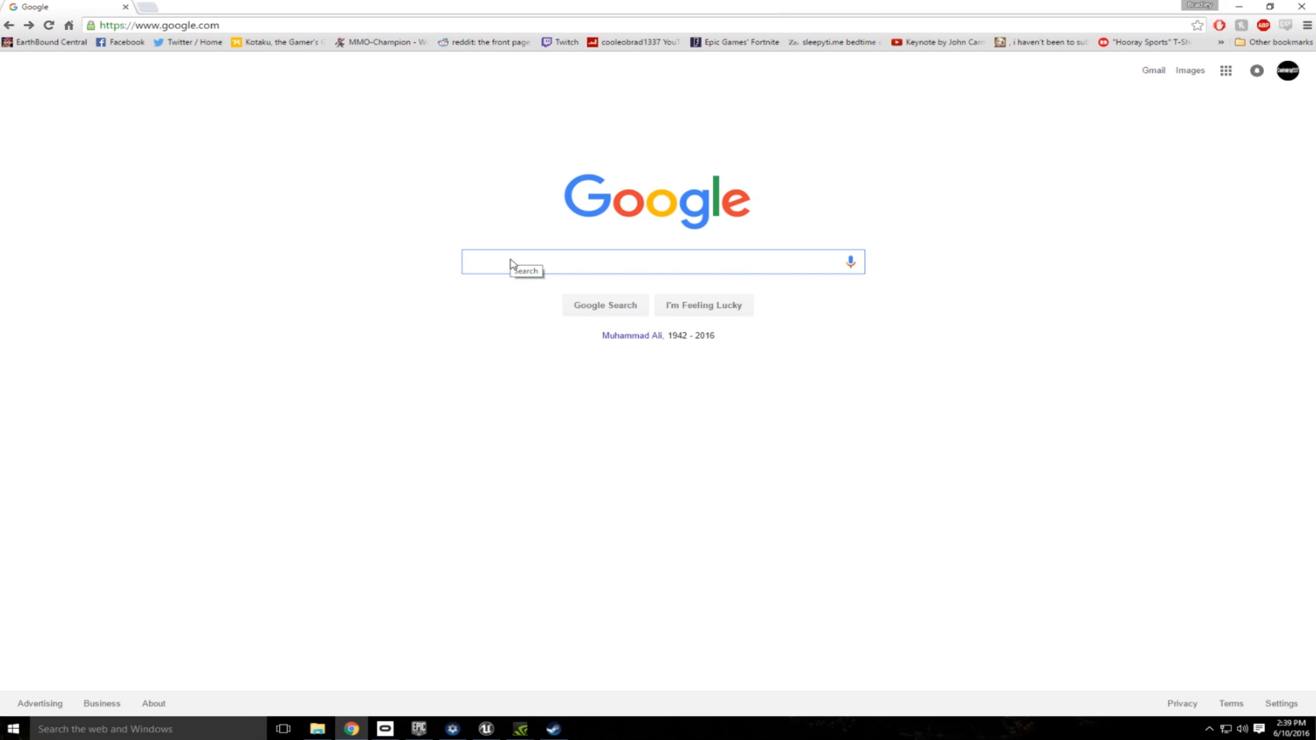
text(ps4 remote play)
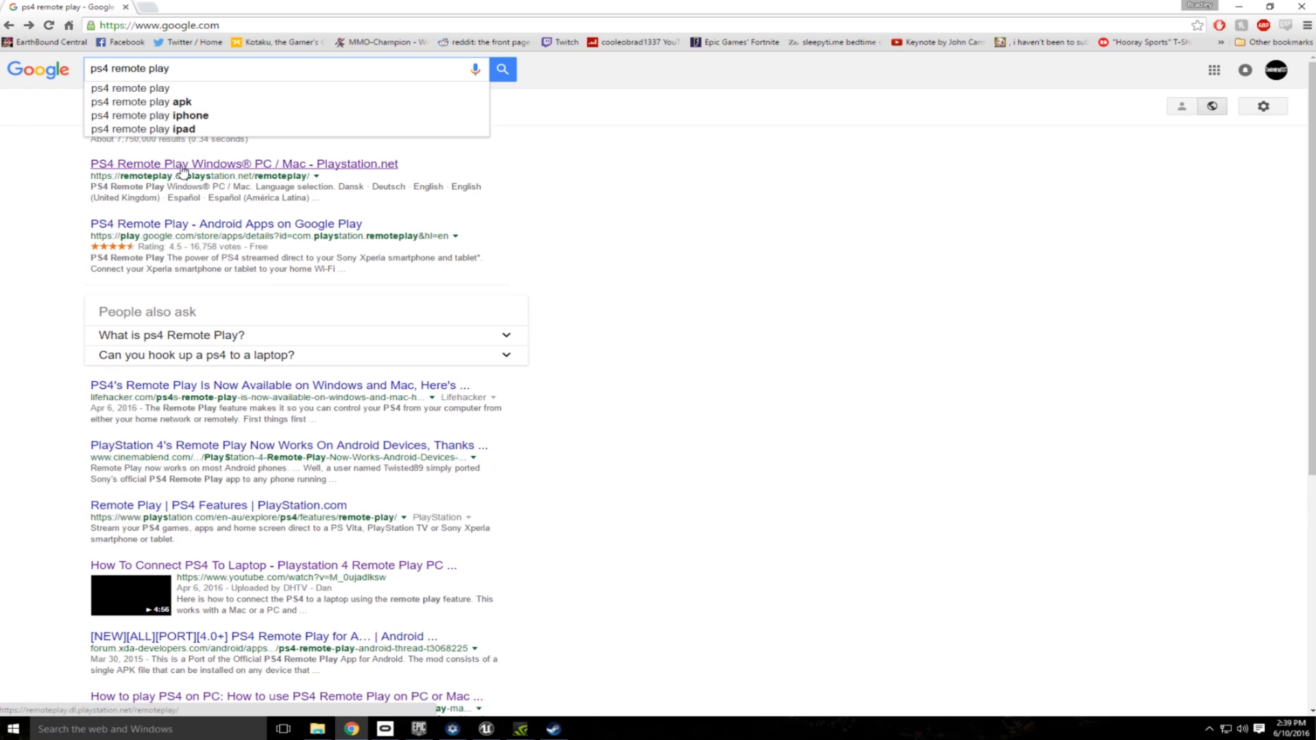
click(246, 163)
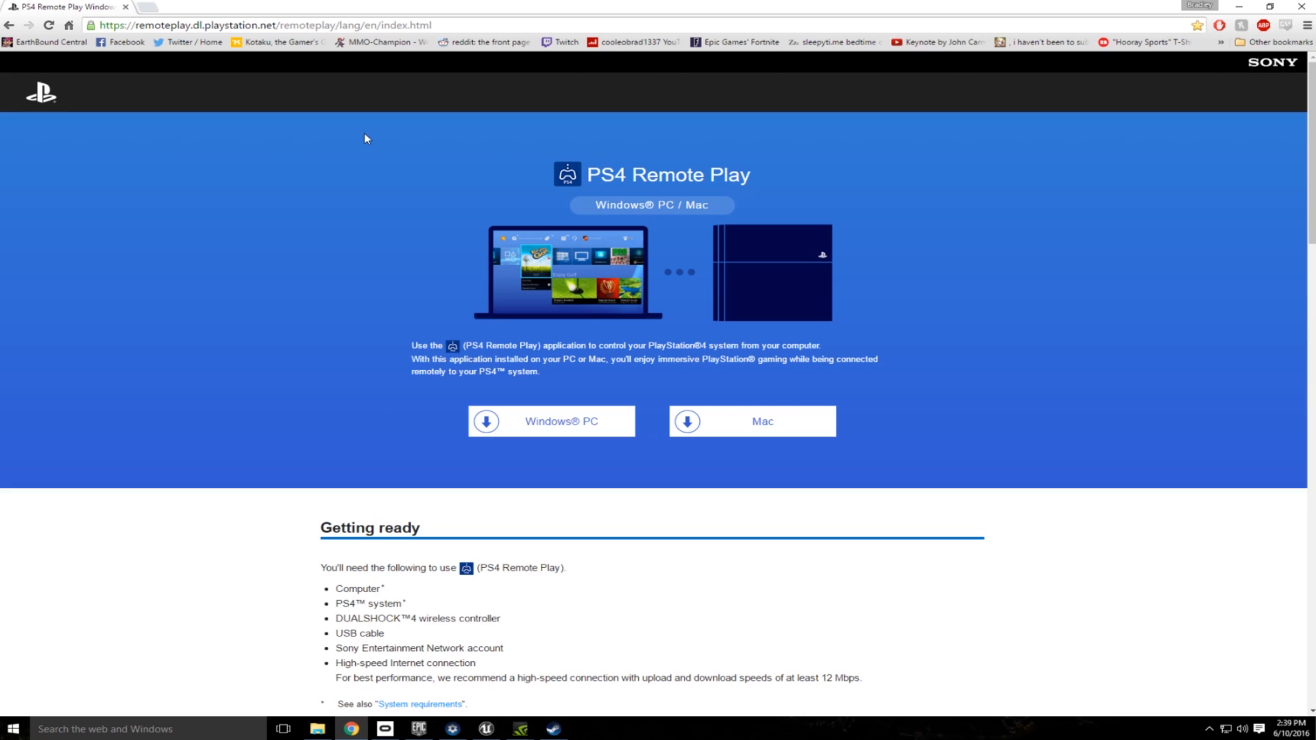
mouse_move(913, 305)
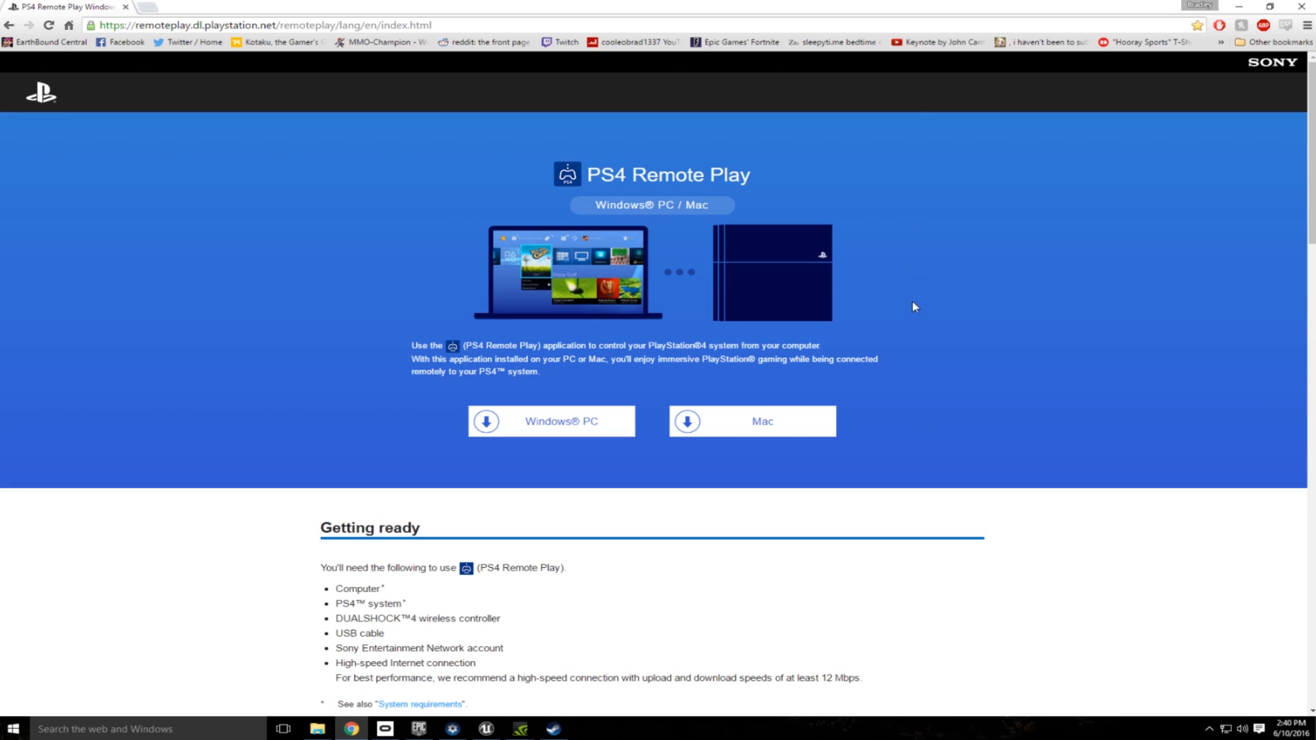
mouse_move(835, 405)
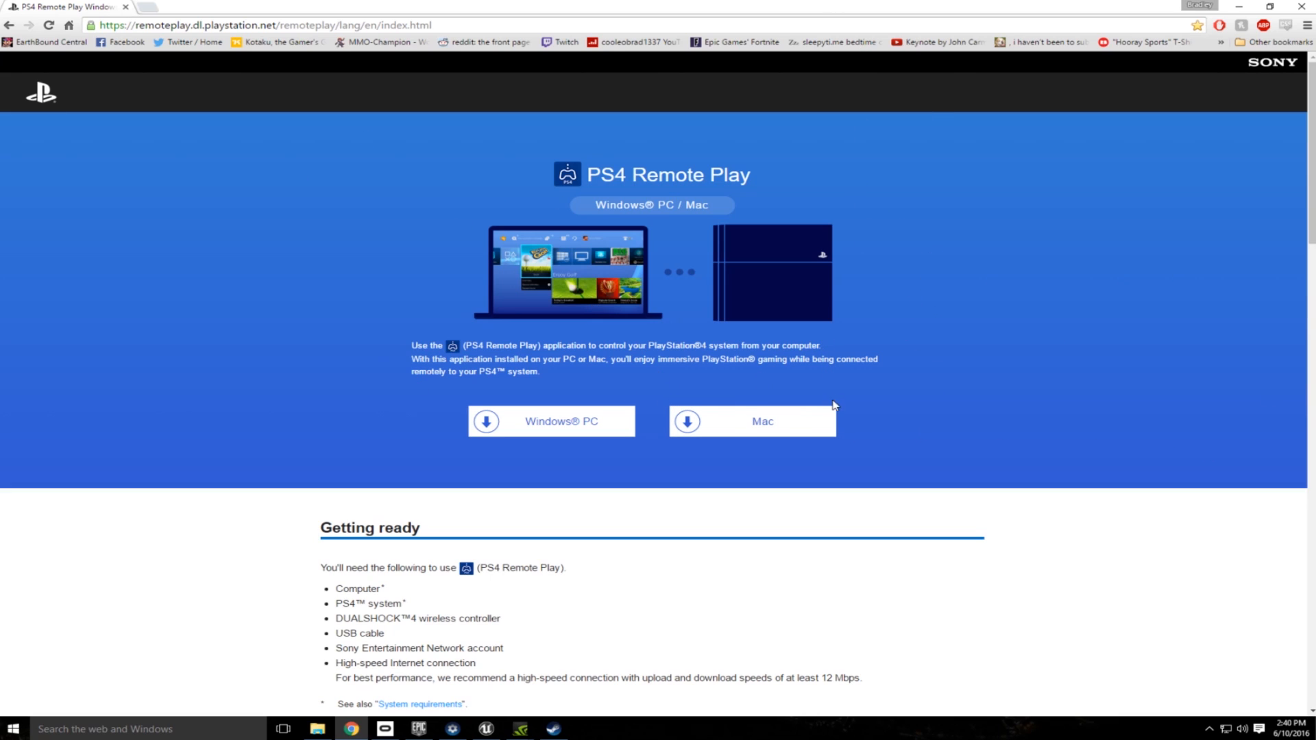
mouse_move(818, 421)
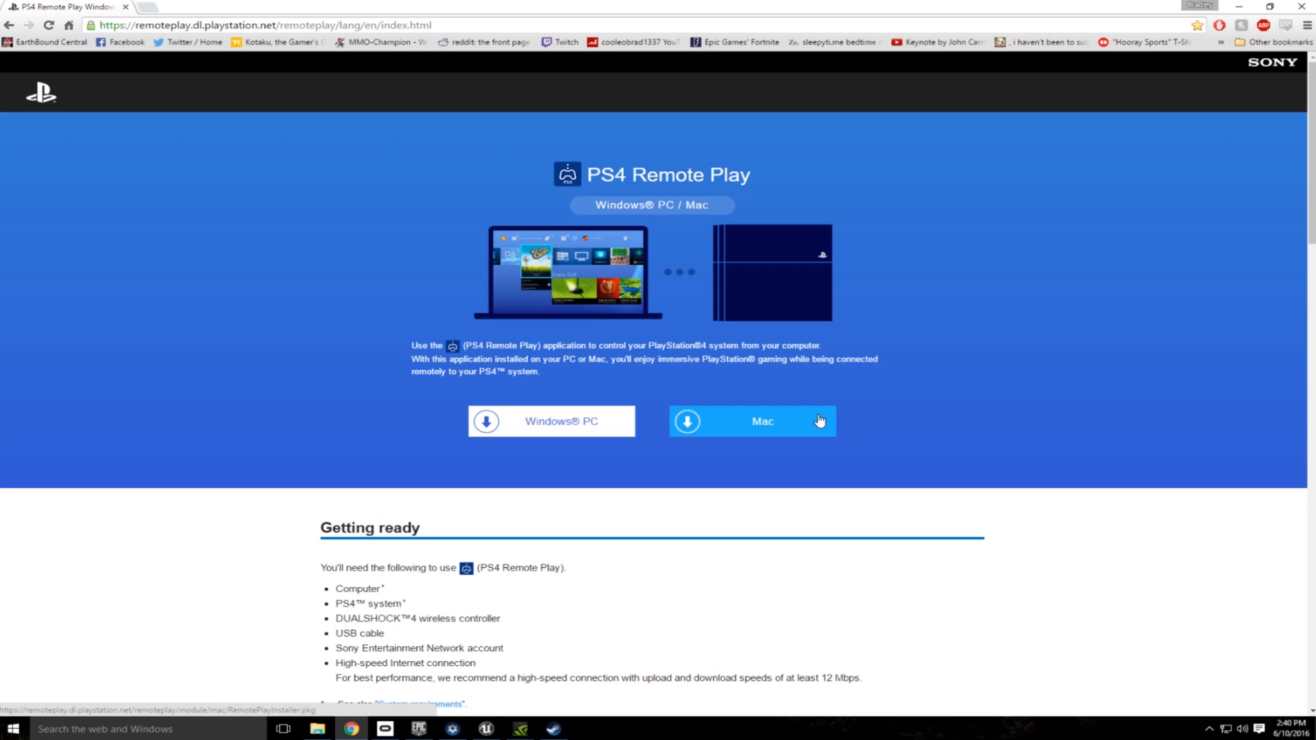
mouse_move(917, 372)
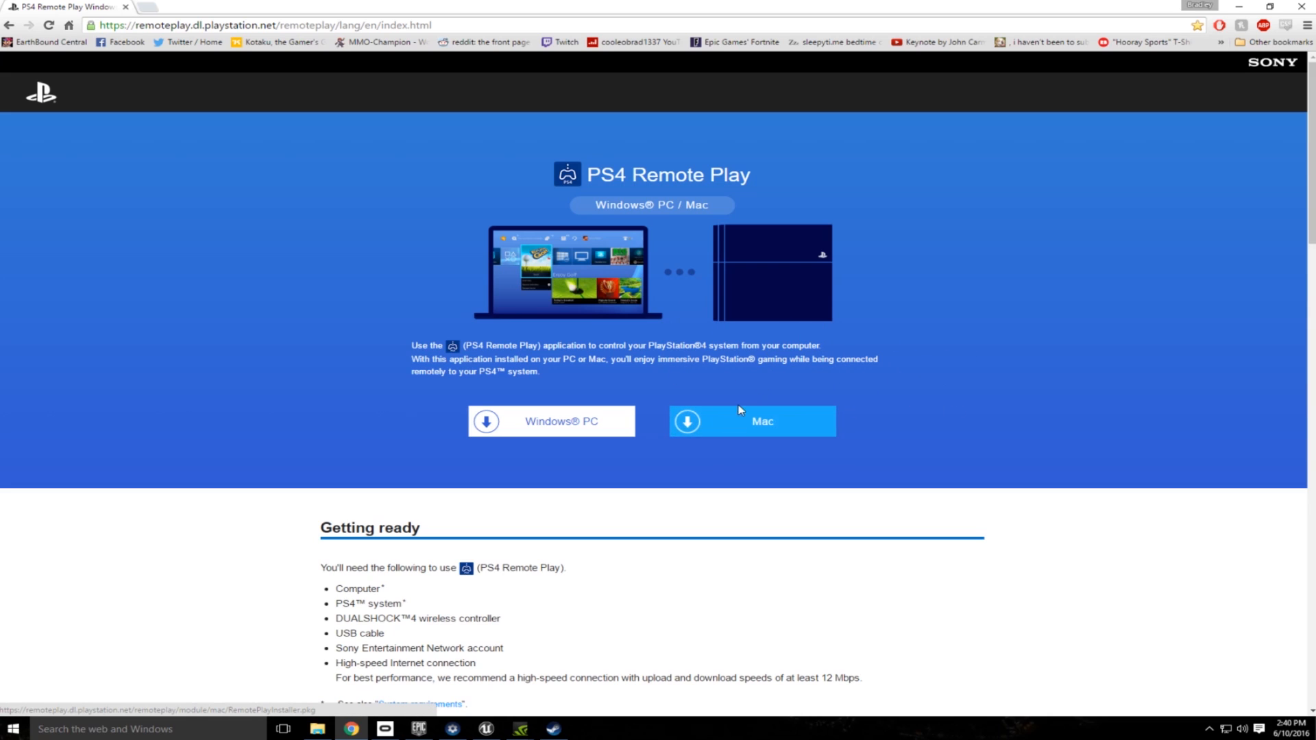
mouse_move(512, 454)
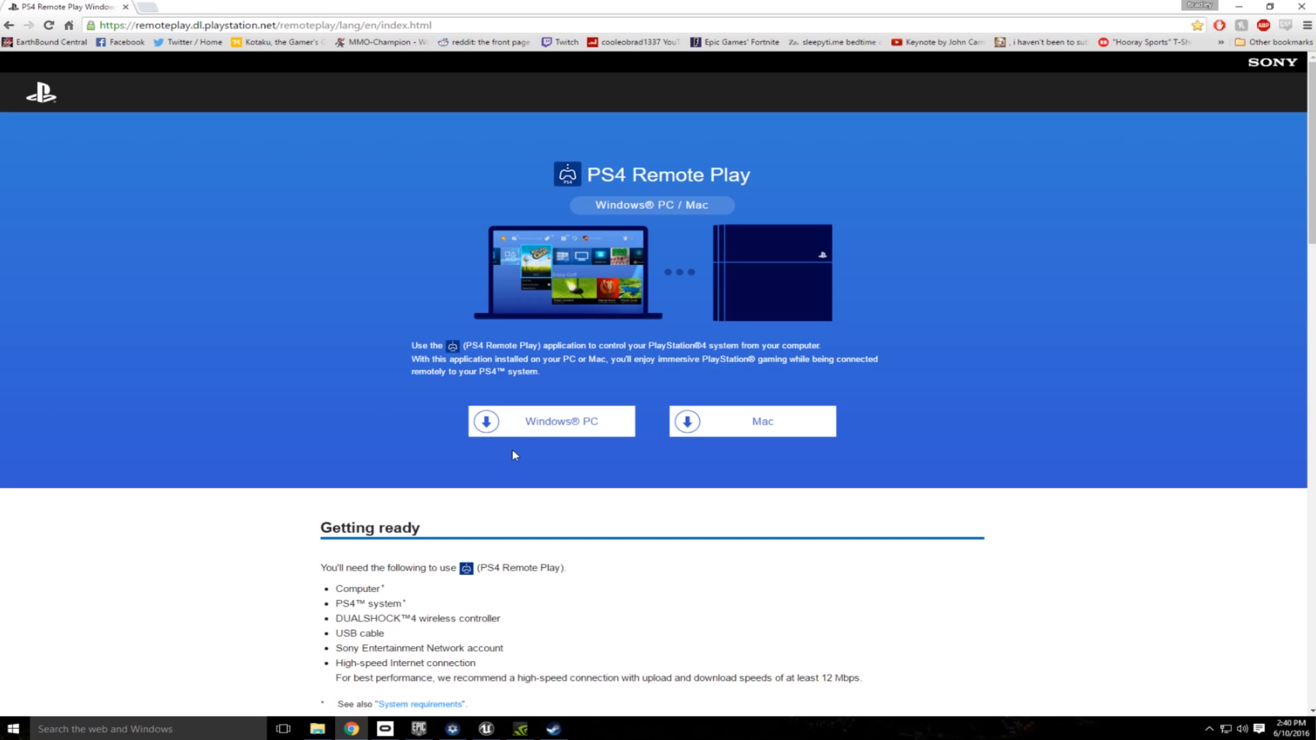
Download the Windows installer and complete the setup wizard with the default install folder
click(551, 421)
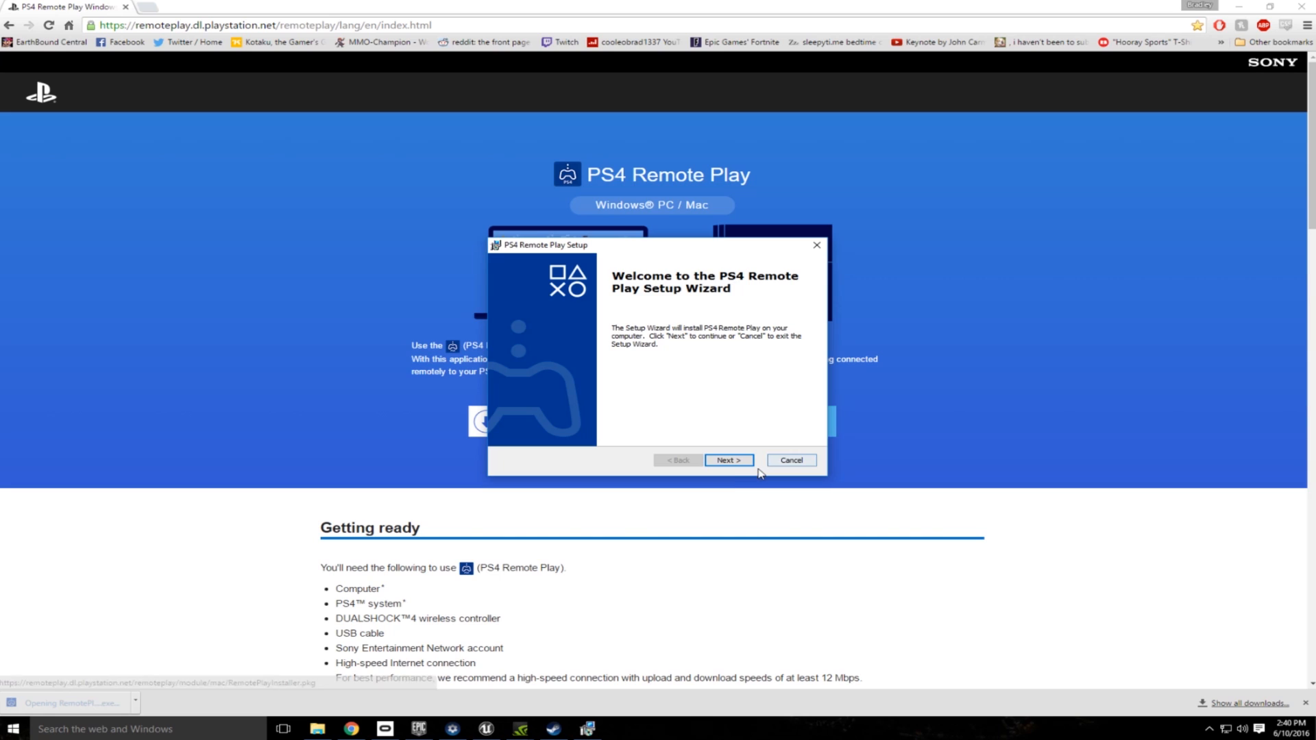
click(728, 461)
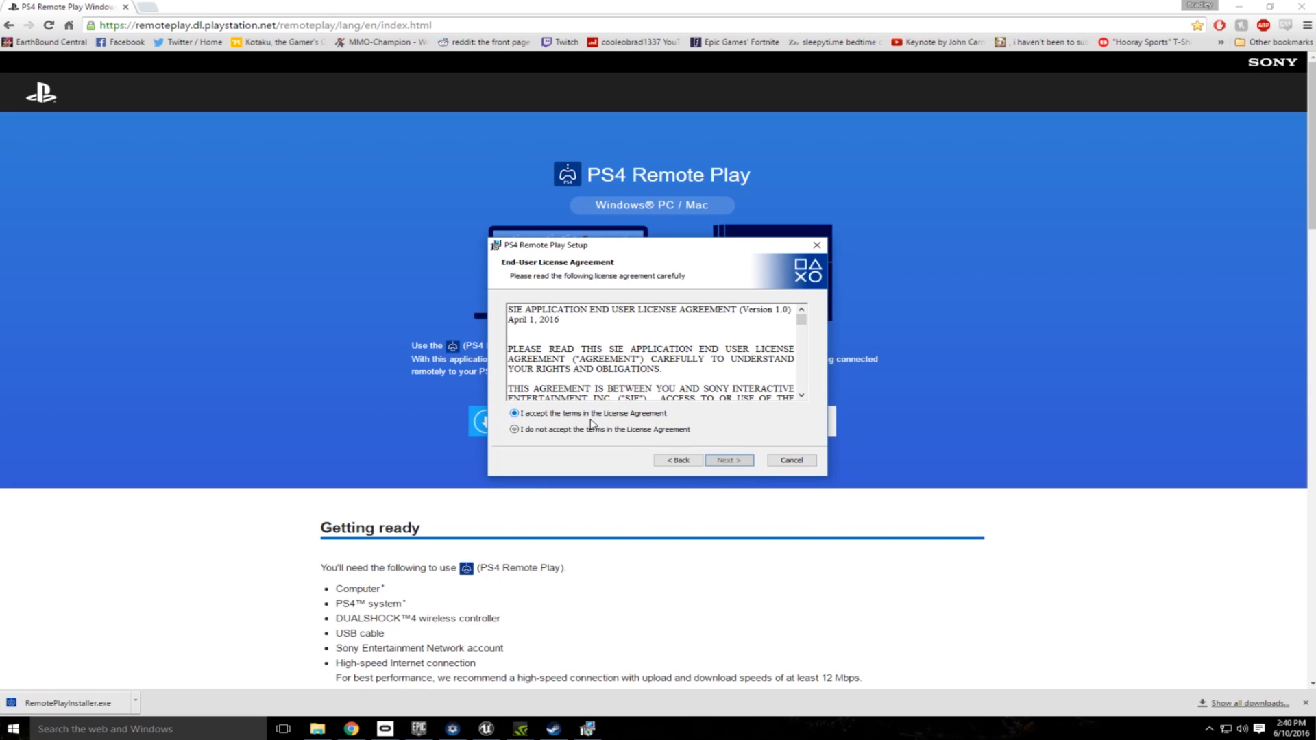
click(727, 460)
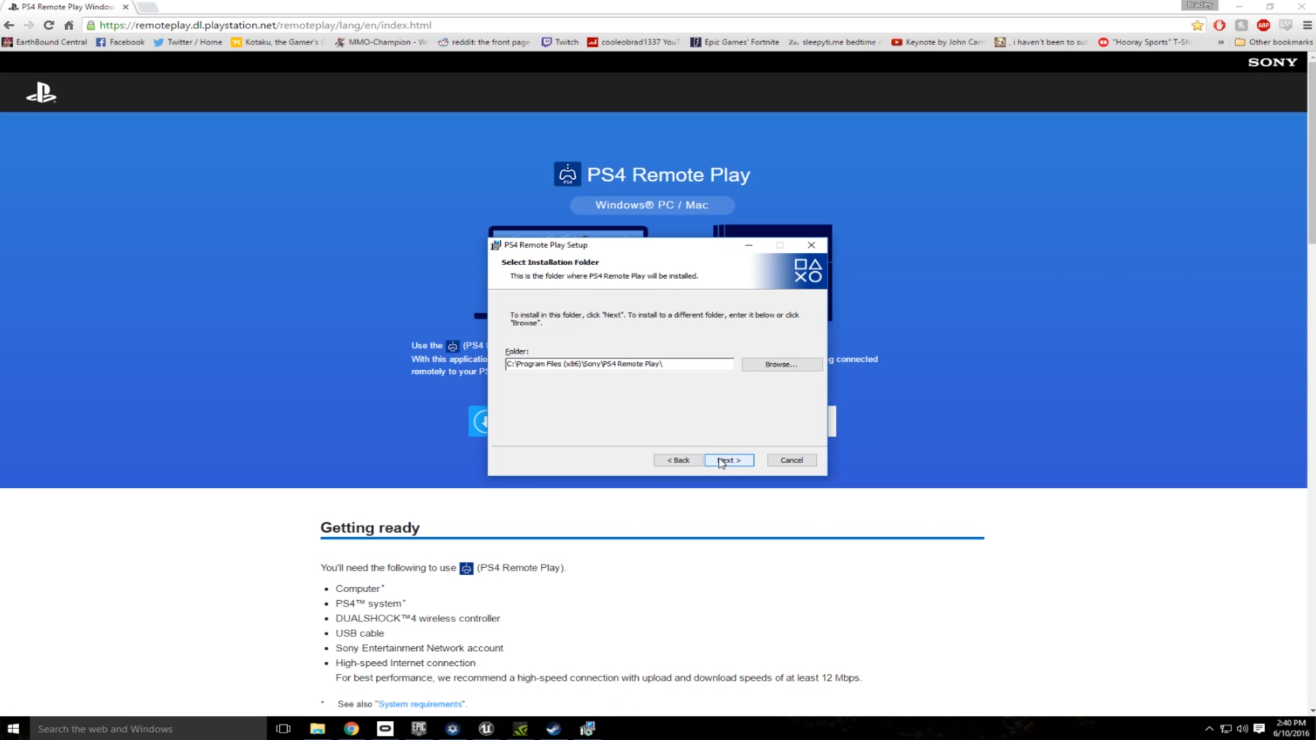
click(728, 461)
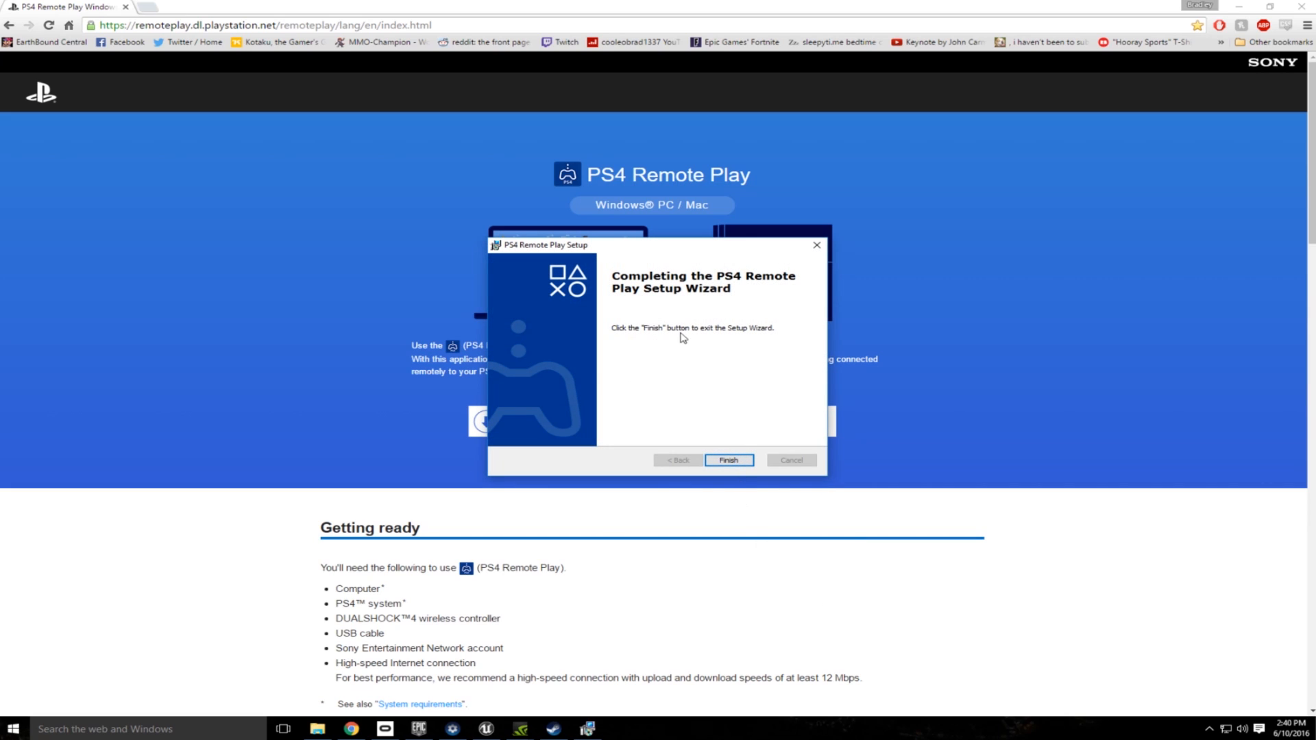
click(728, 460)
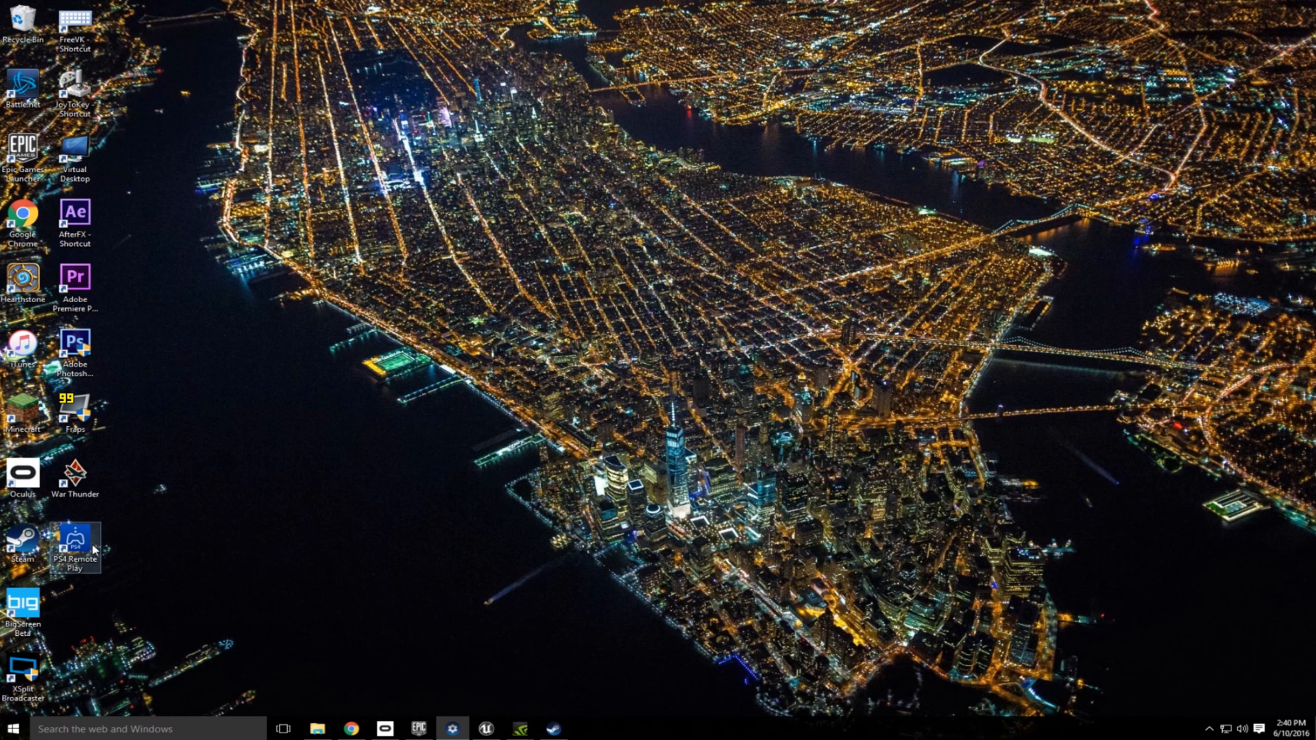
double_click(74, 545)
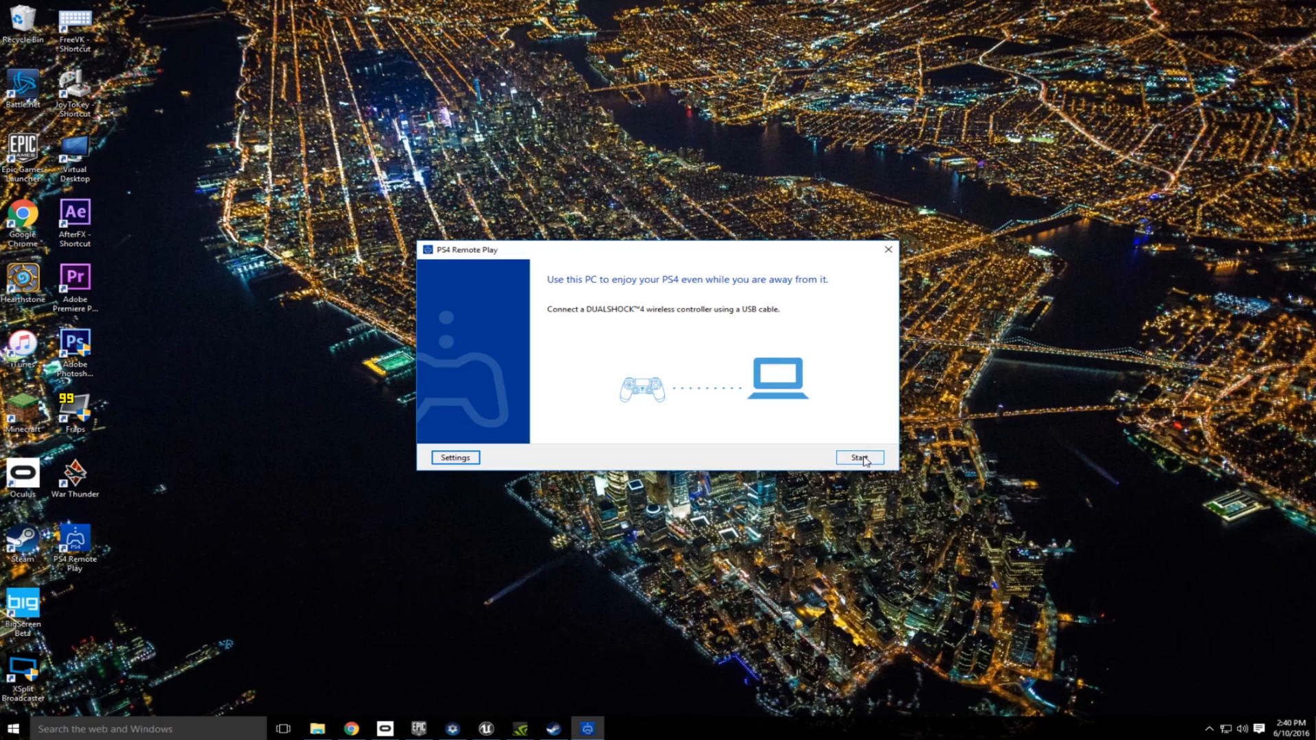
click(859, 458)
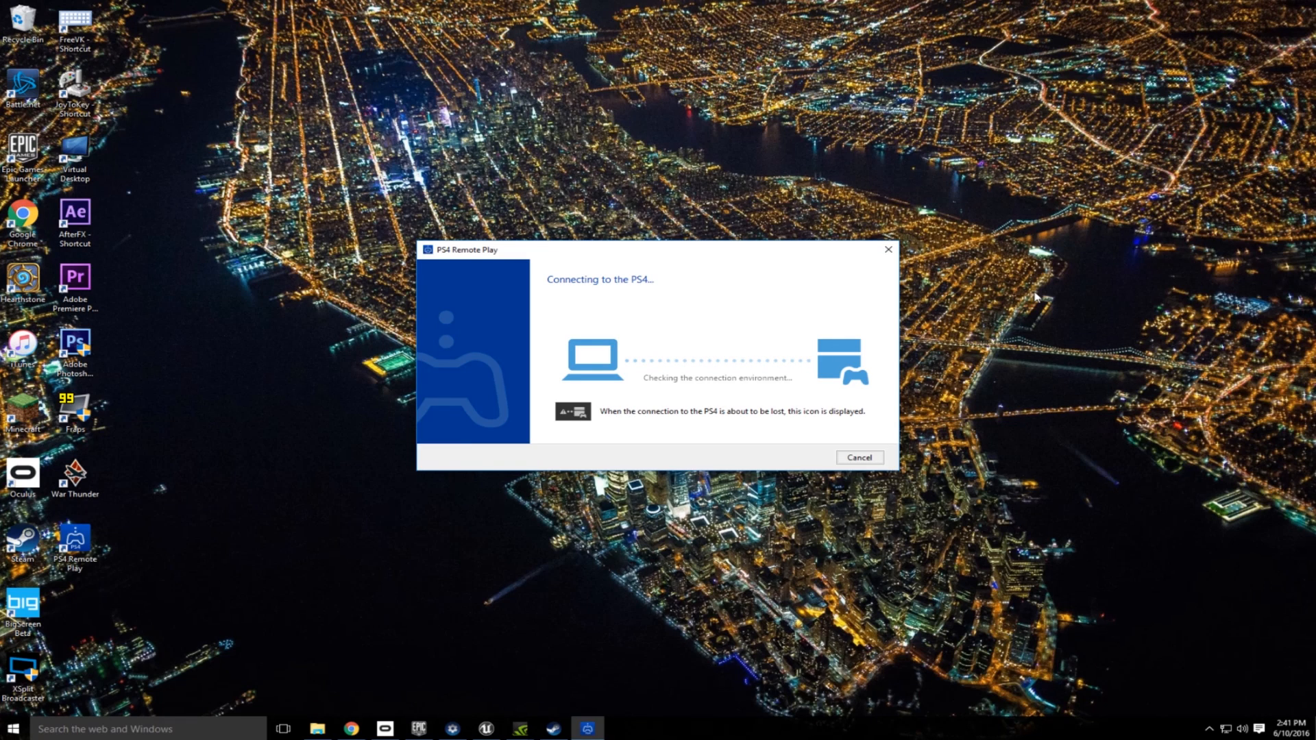
click(858, 458)
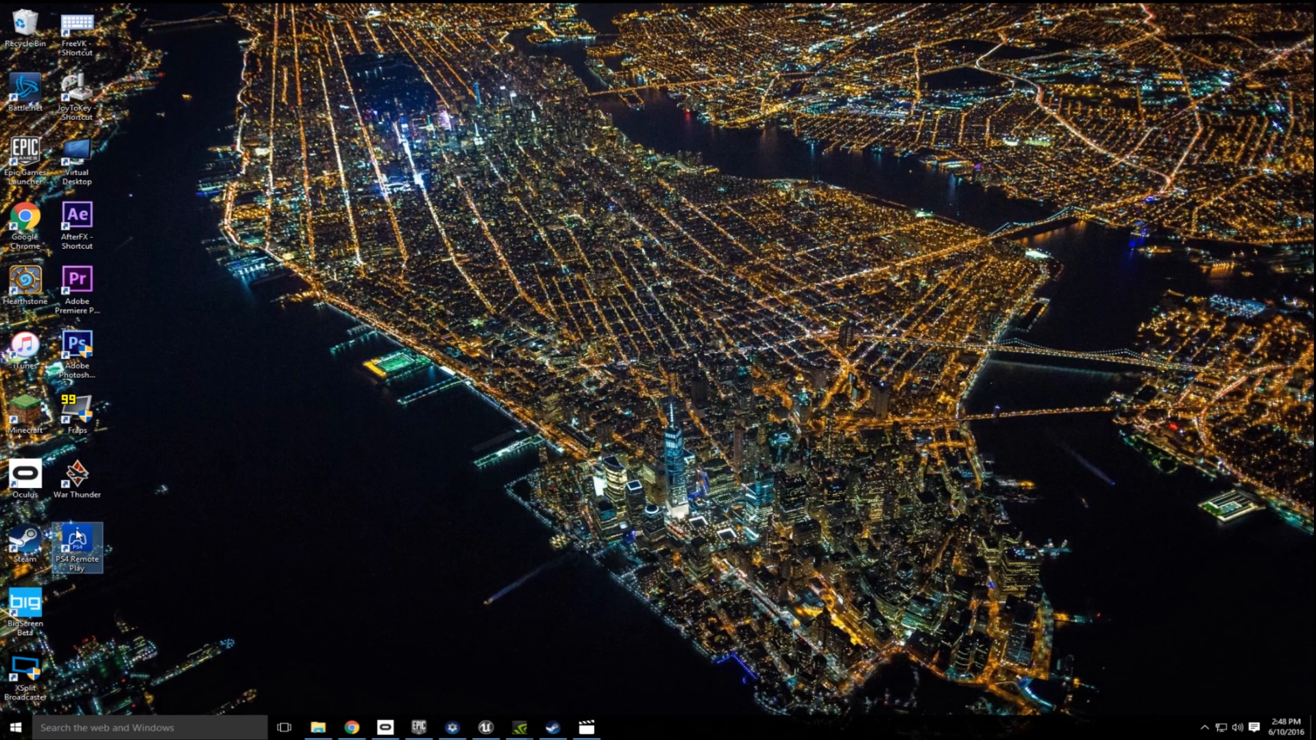
Relaunch PS4 Remote Play and choose High (720p) resolution in its settings
double_click(77, 544)
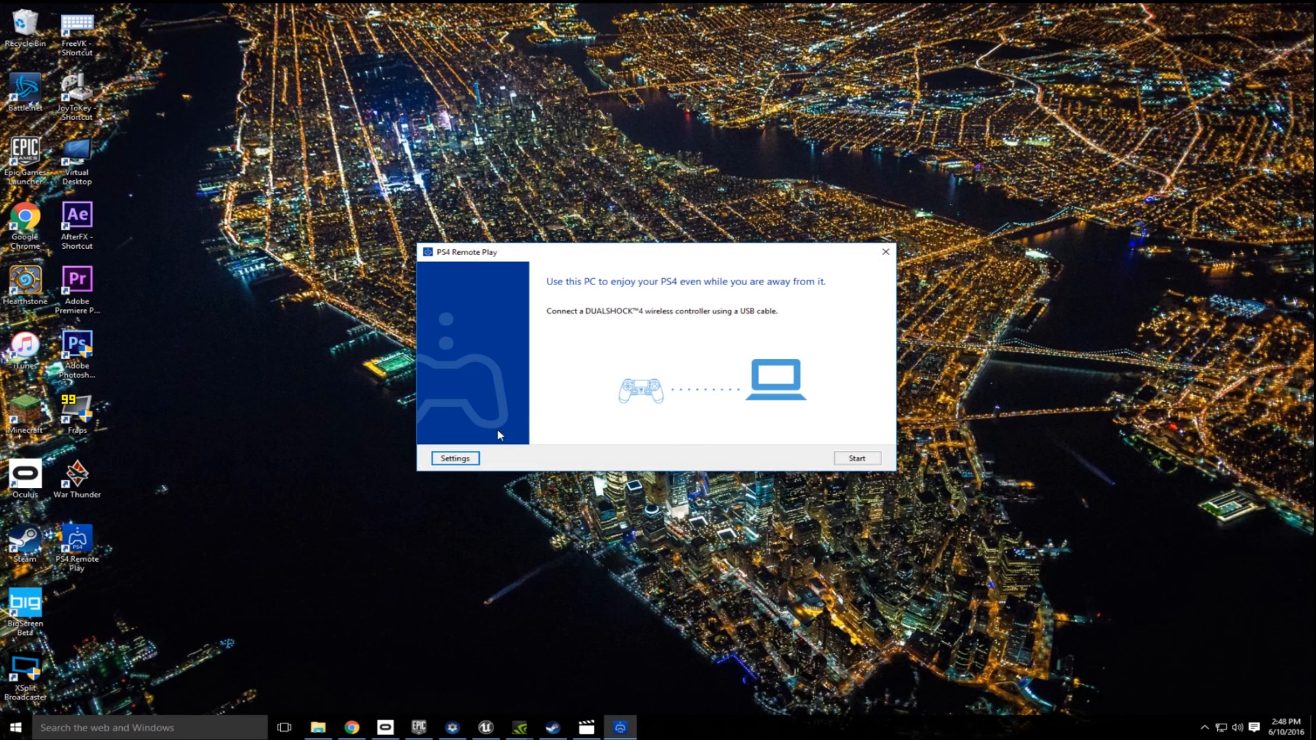
mouse_move(468, 461)
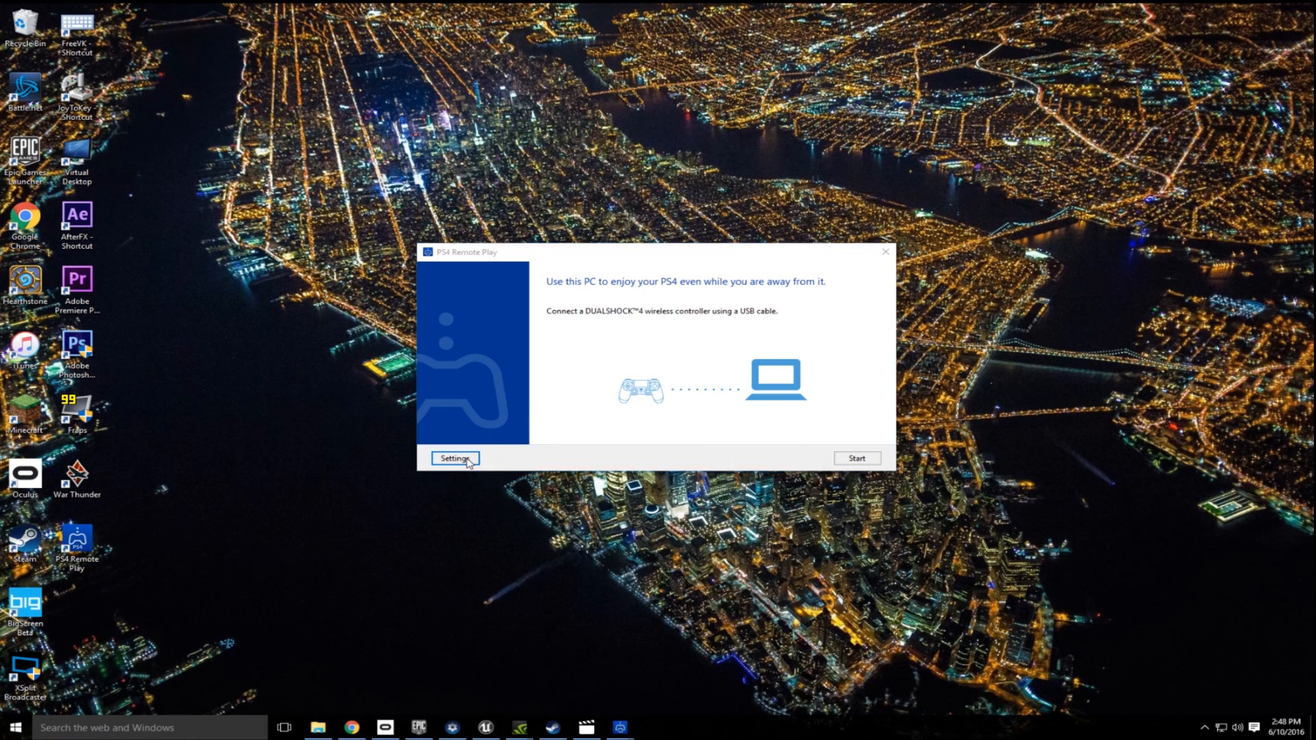
click(454, 458)
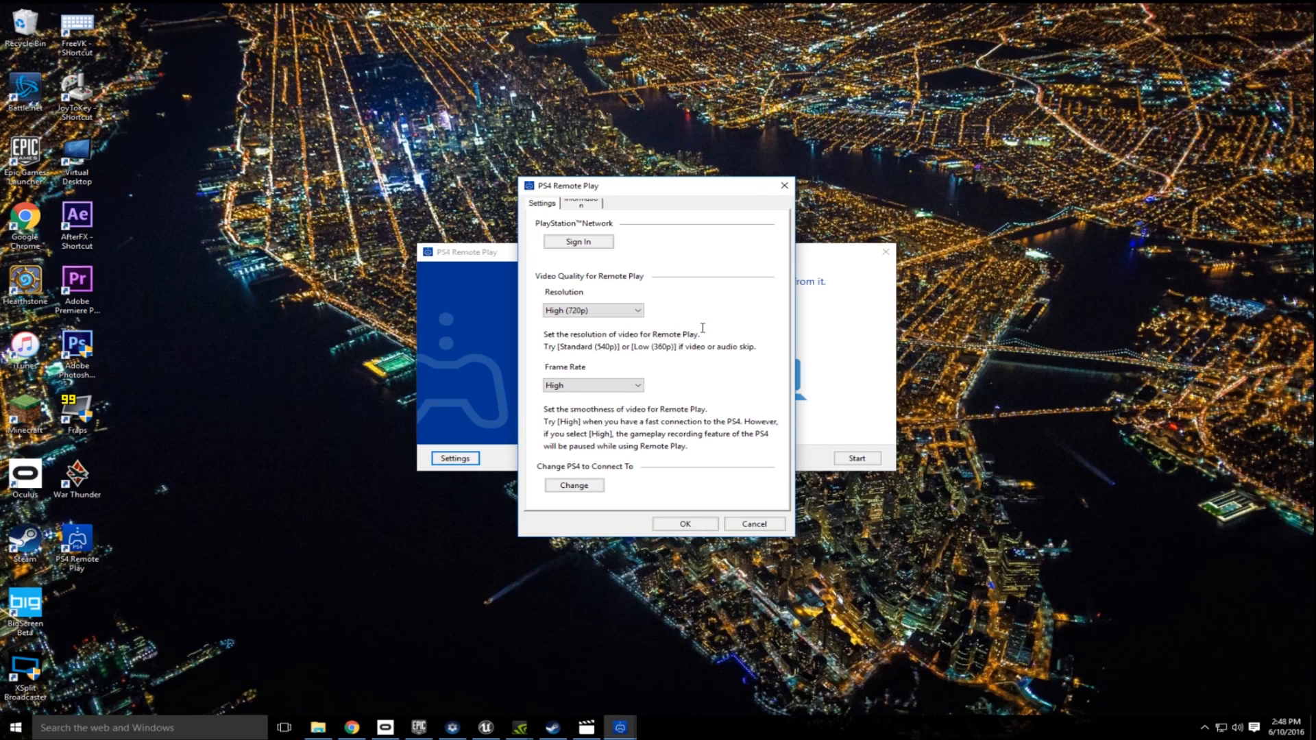
mouse_move(674, 336)
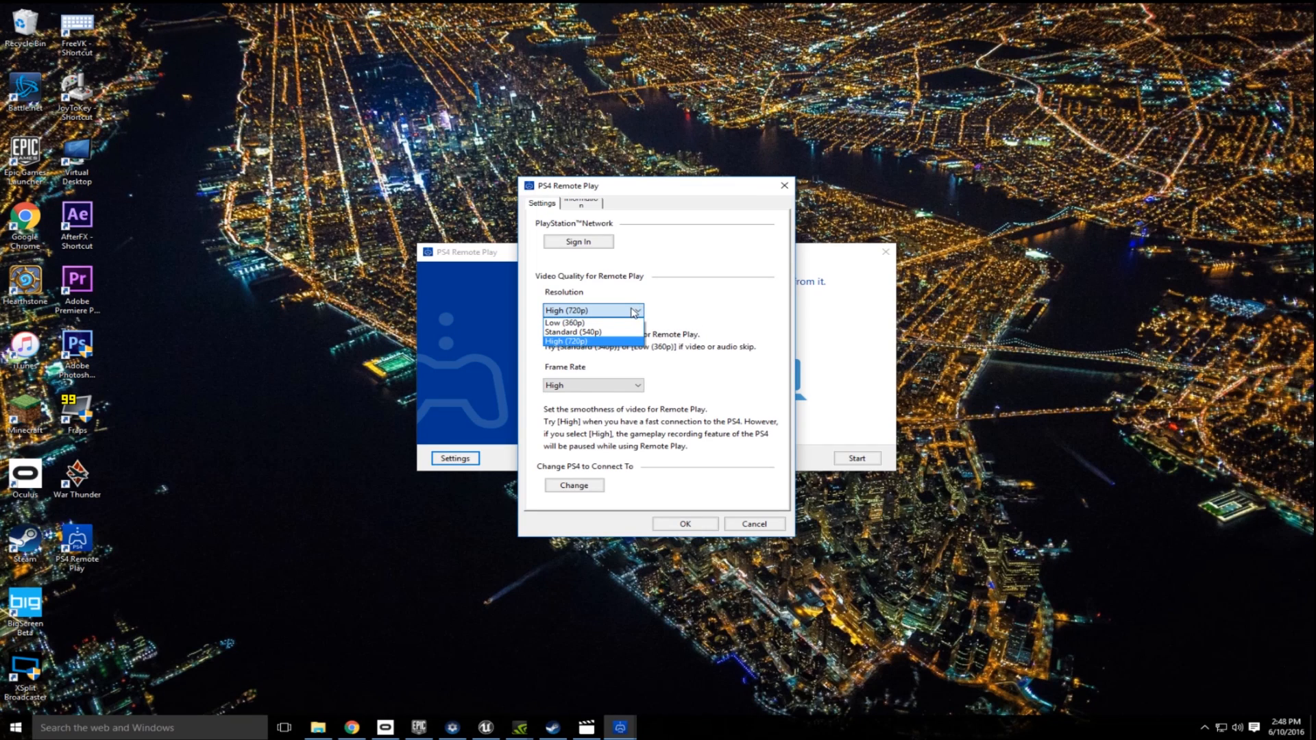
click(592, 341)
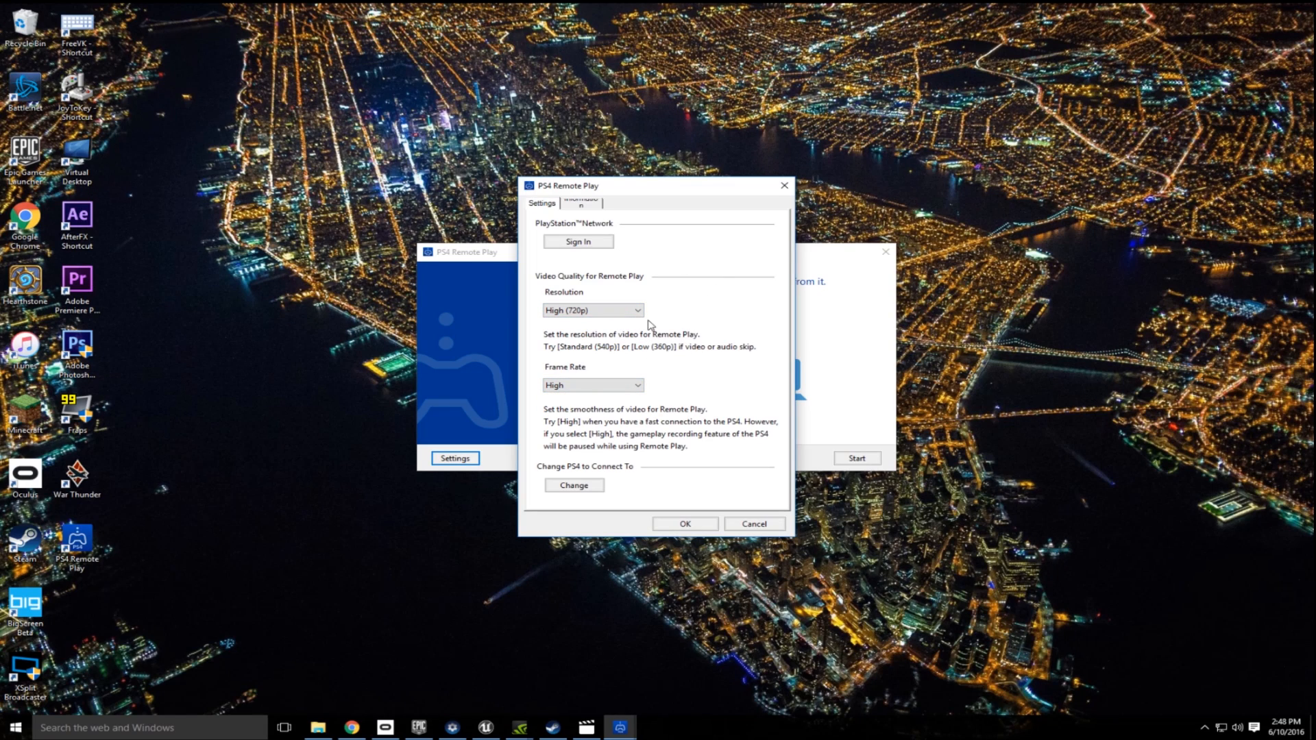
mouse_move(631, 384)
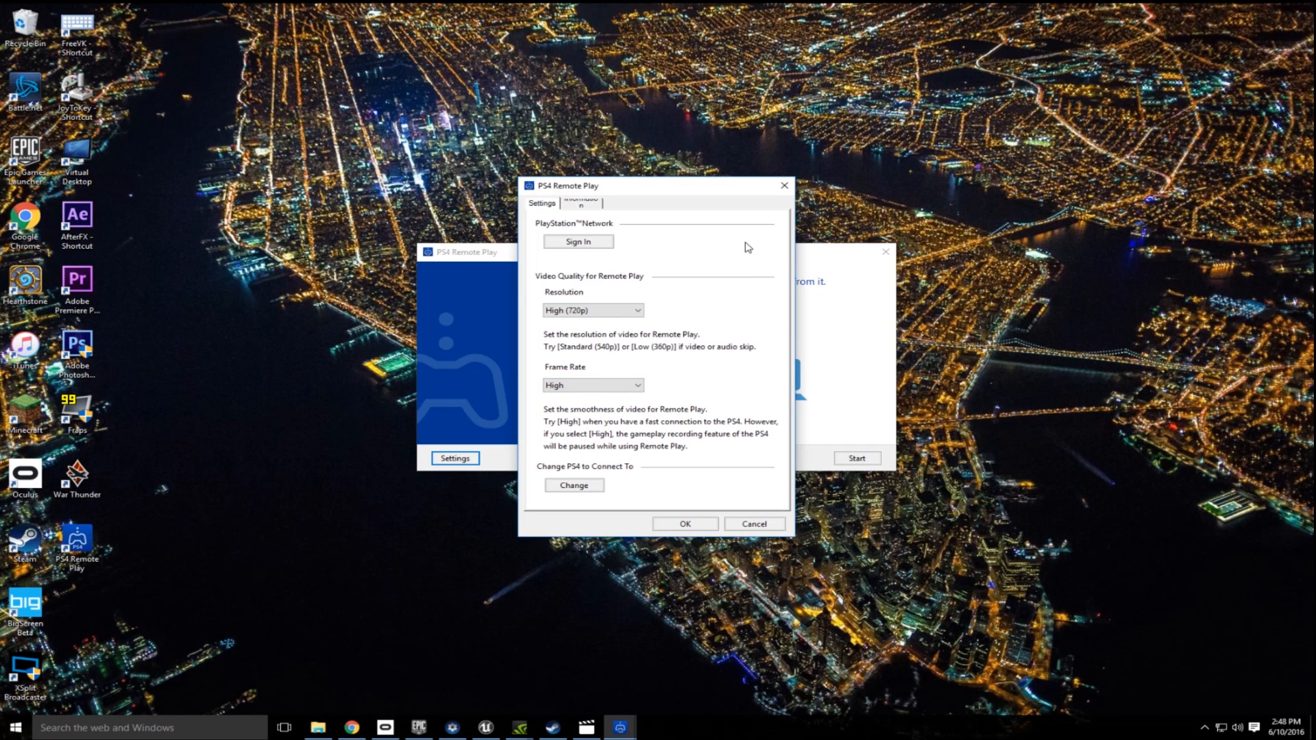
mouse_move(704, 301)
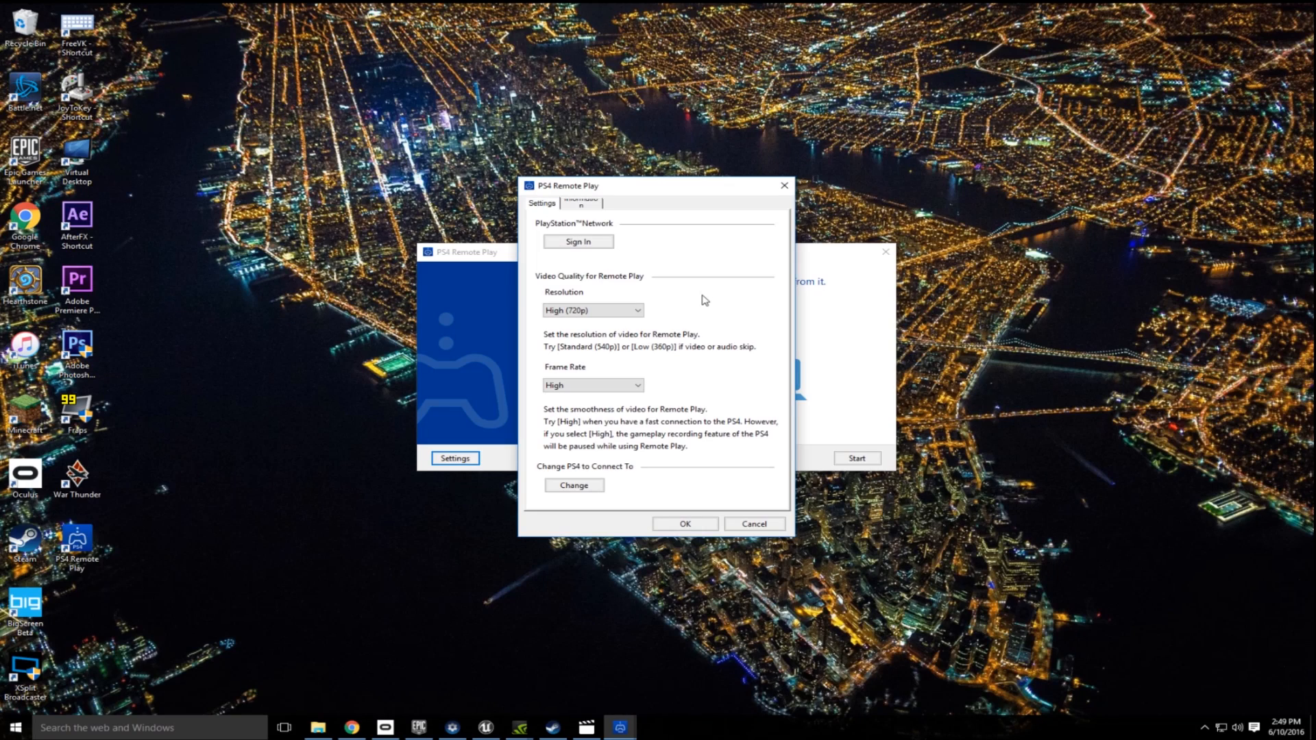
mouse_move(708, 285)
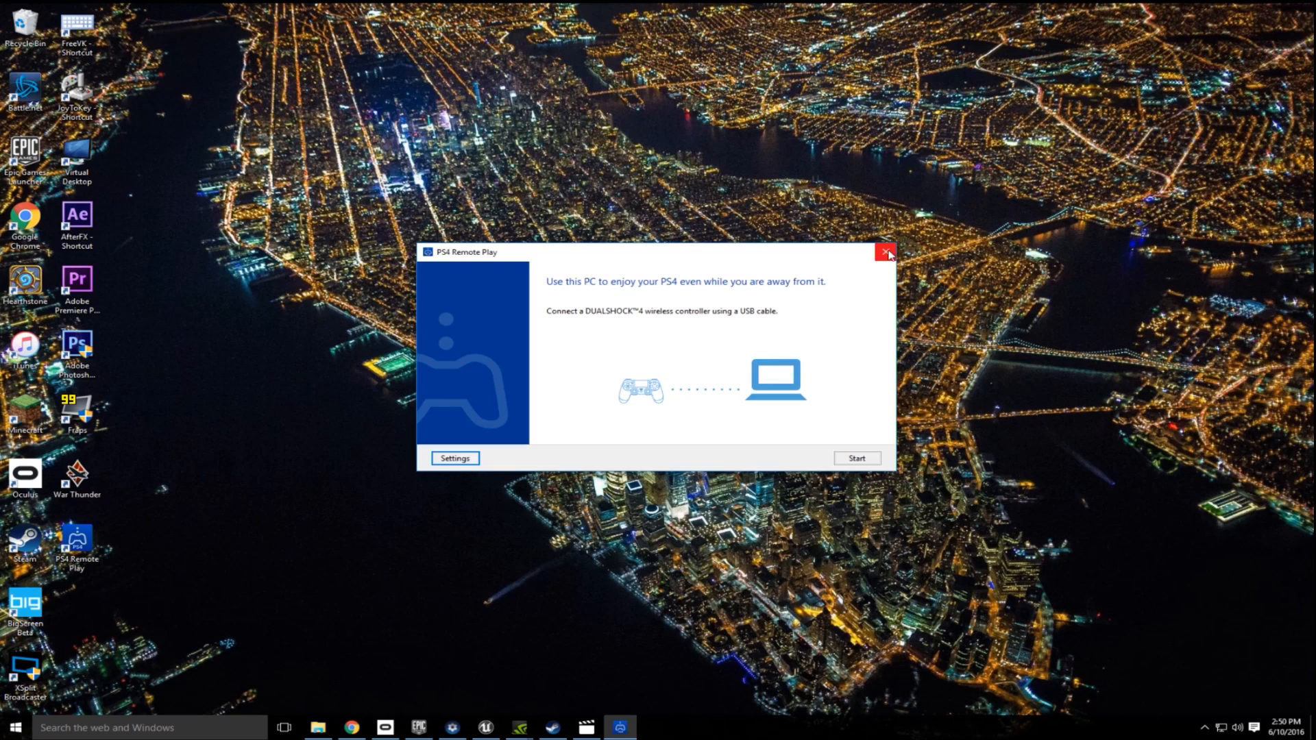
Close Remote Play, search the Steam store for 'virtual desktop' and open the Virtual Desktop page
click(887, 252)
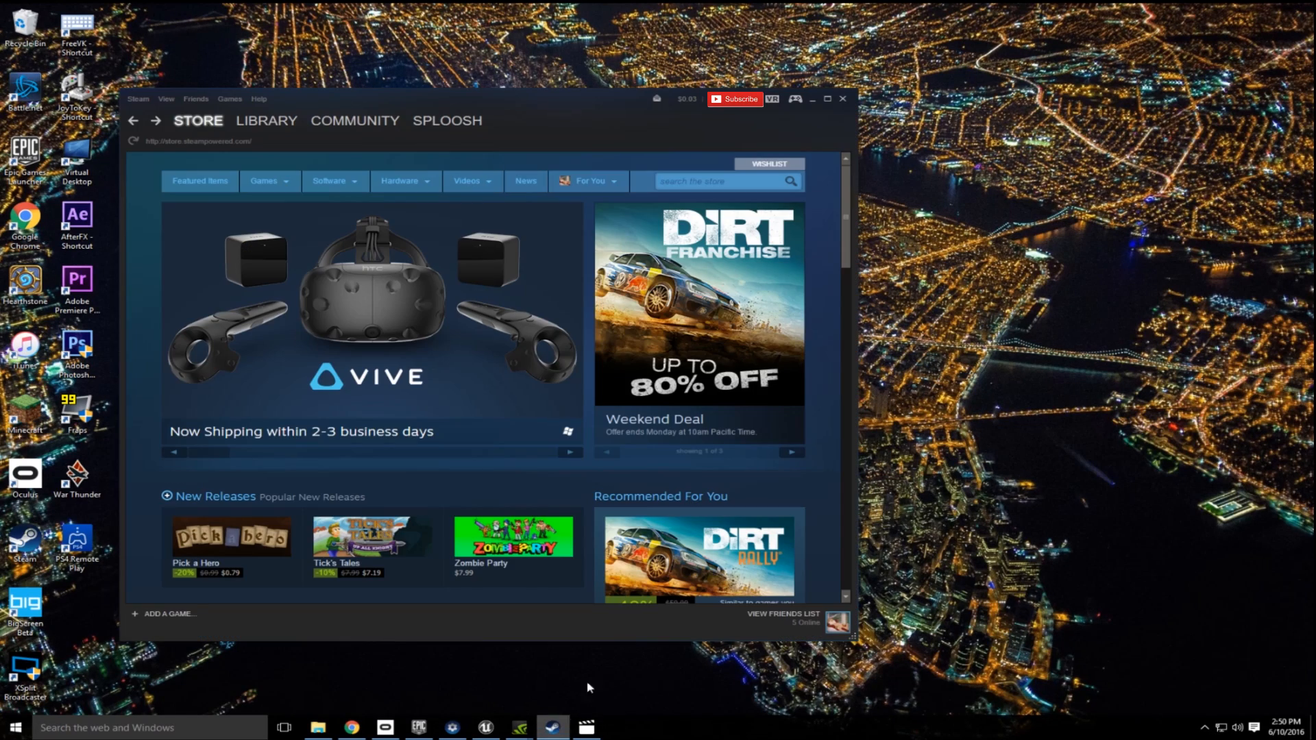
click(723, 181)
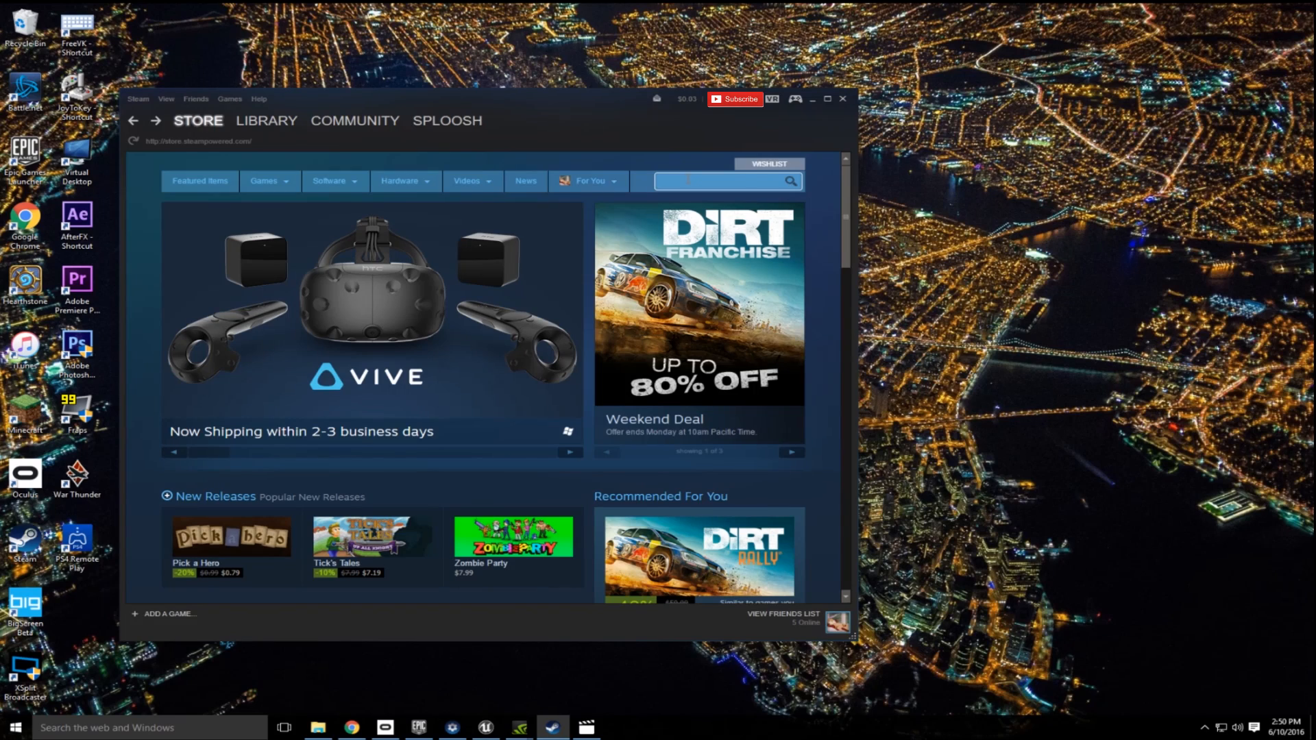
text(virtual desktop)
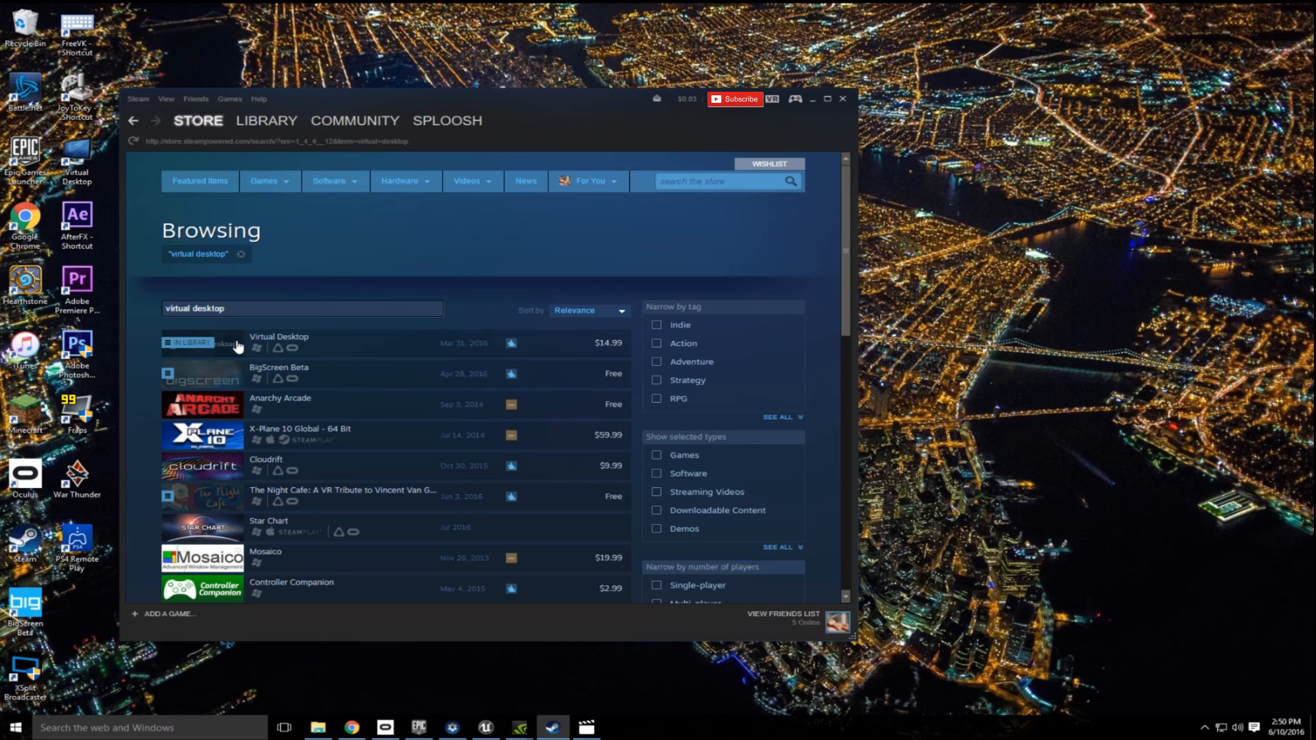
mouse_move(267, 367)
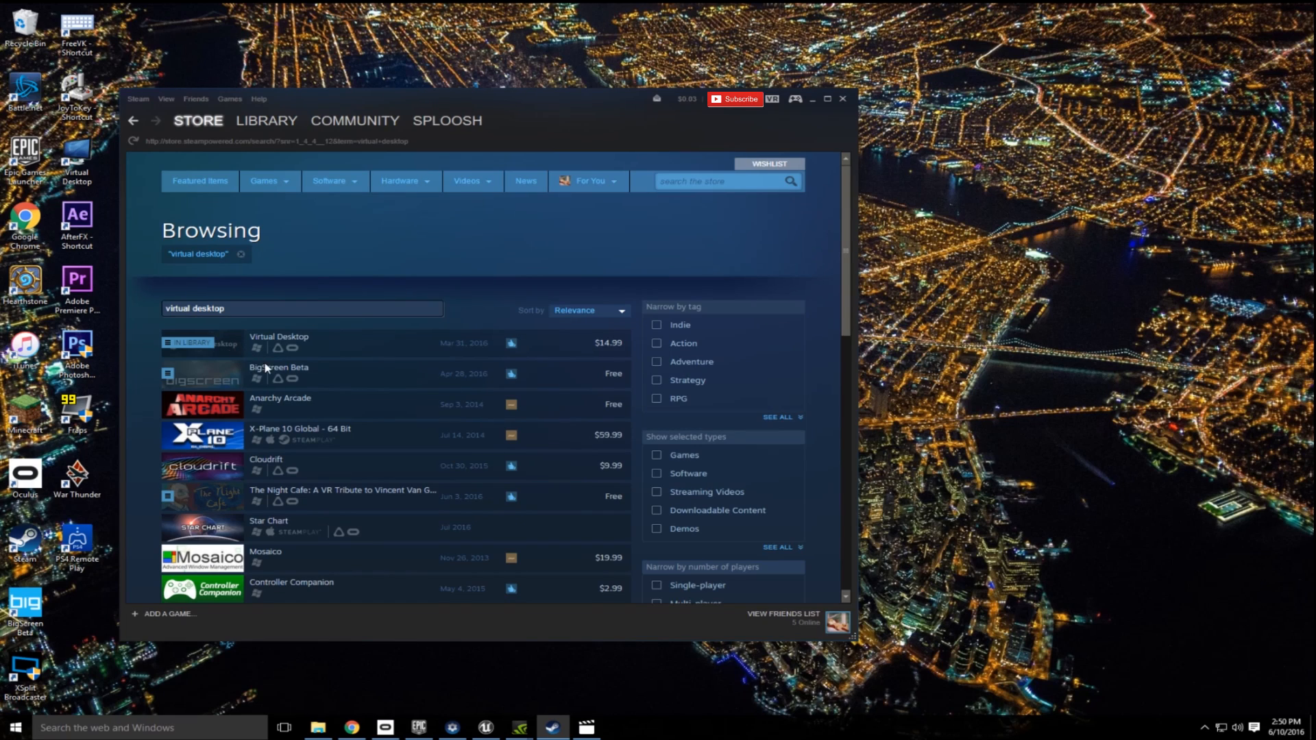
click(279, 338)
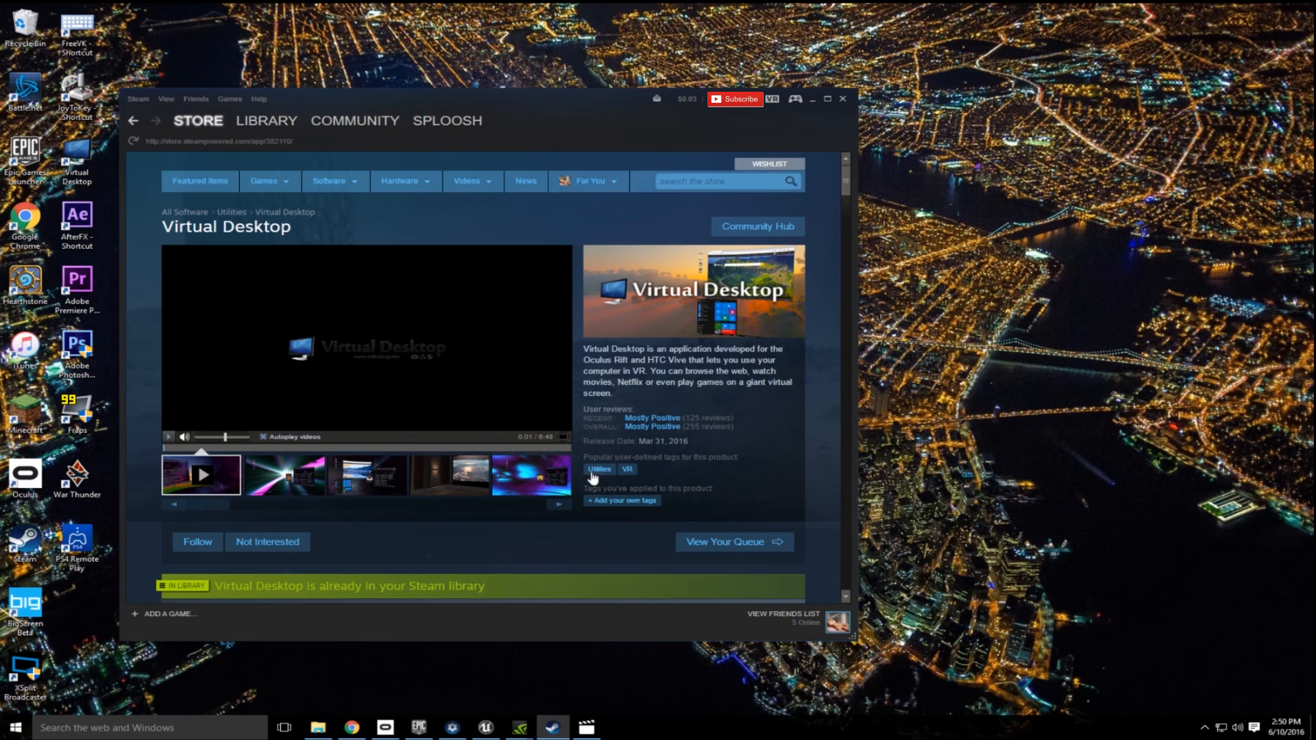
mouse_move(451, 290)
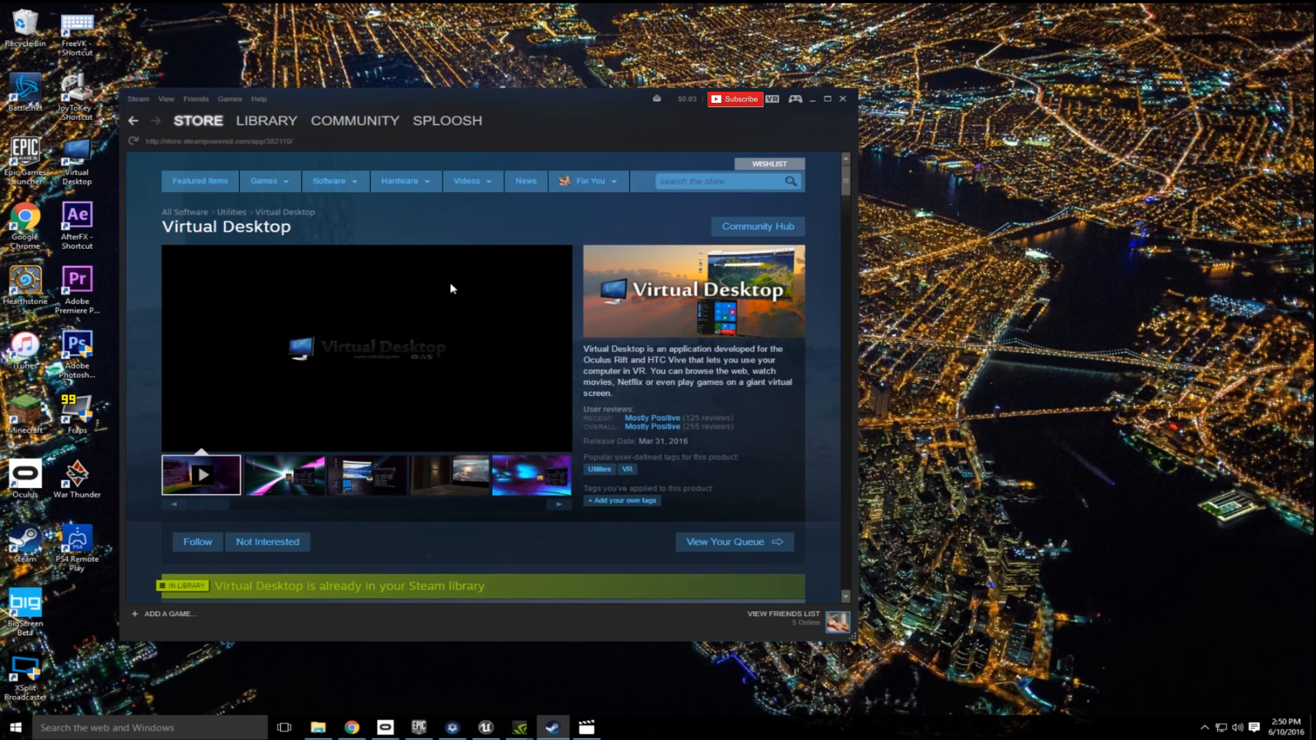
scroll(down, 3)
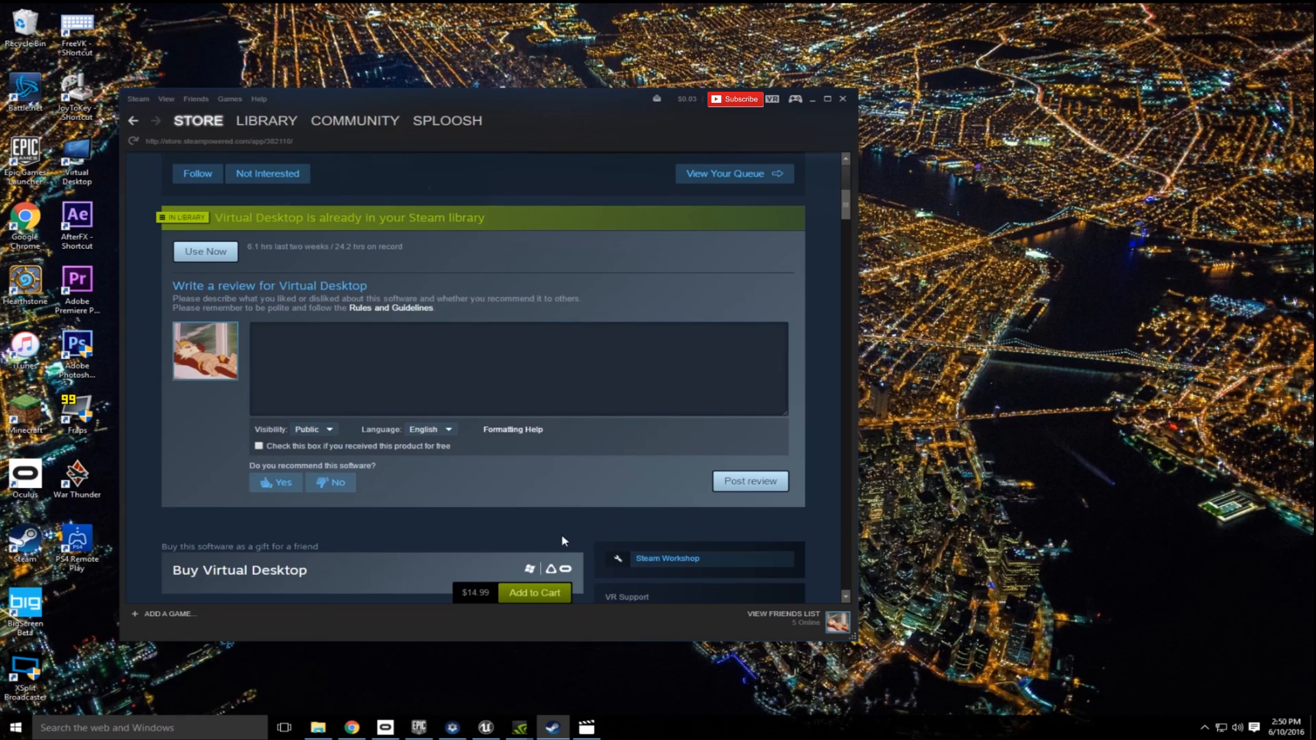
scroll(up, 3)
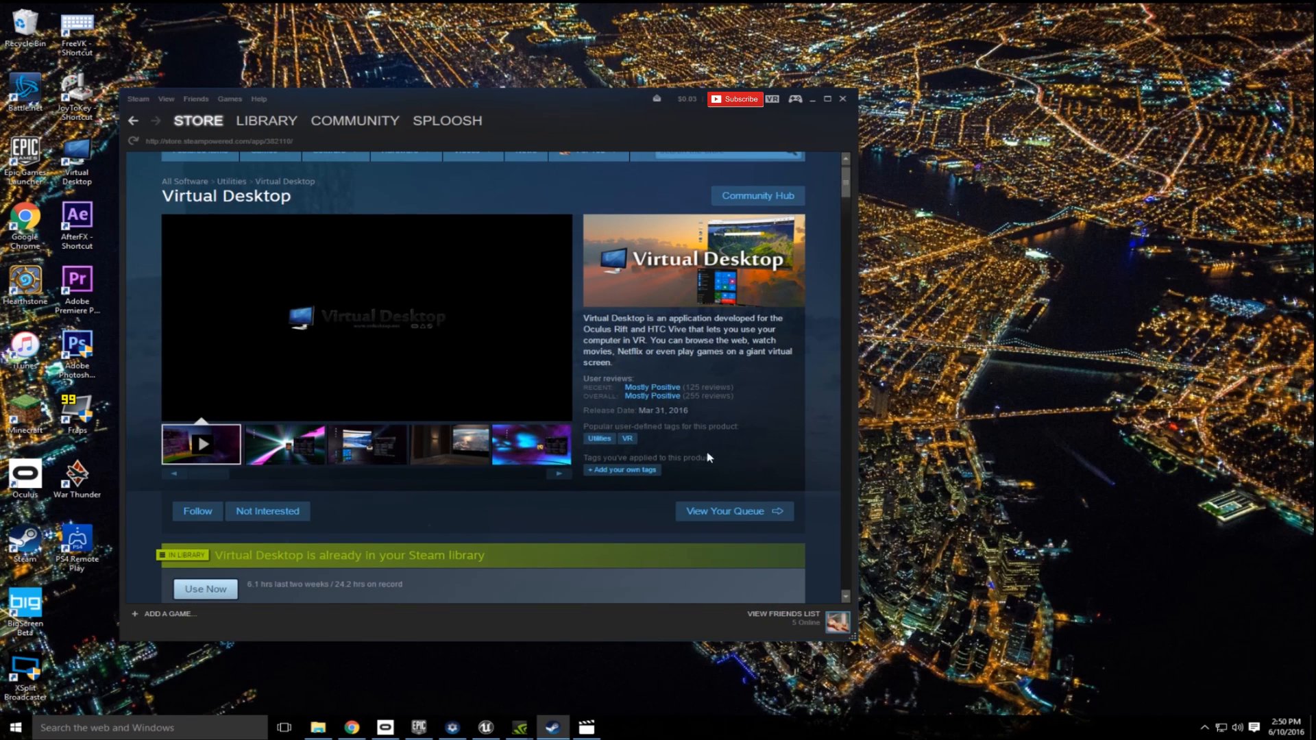
mouse_move(700, 355)
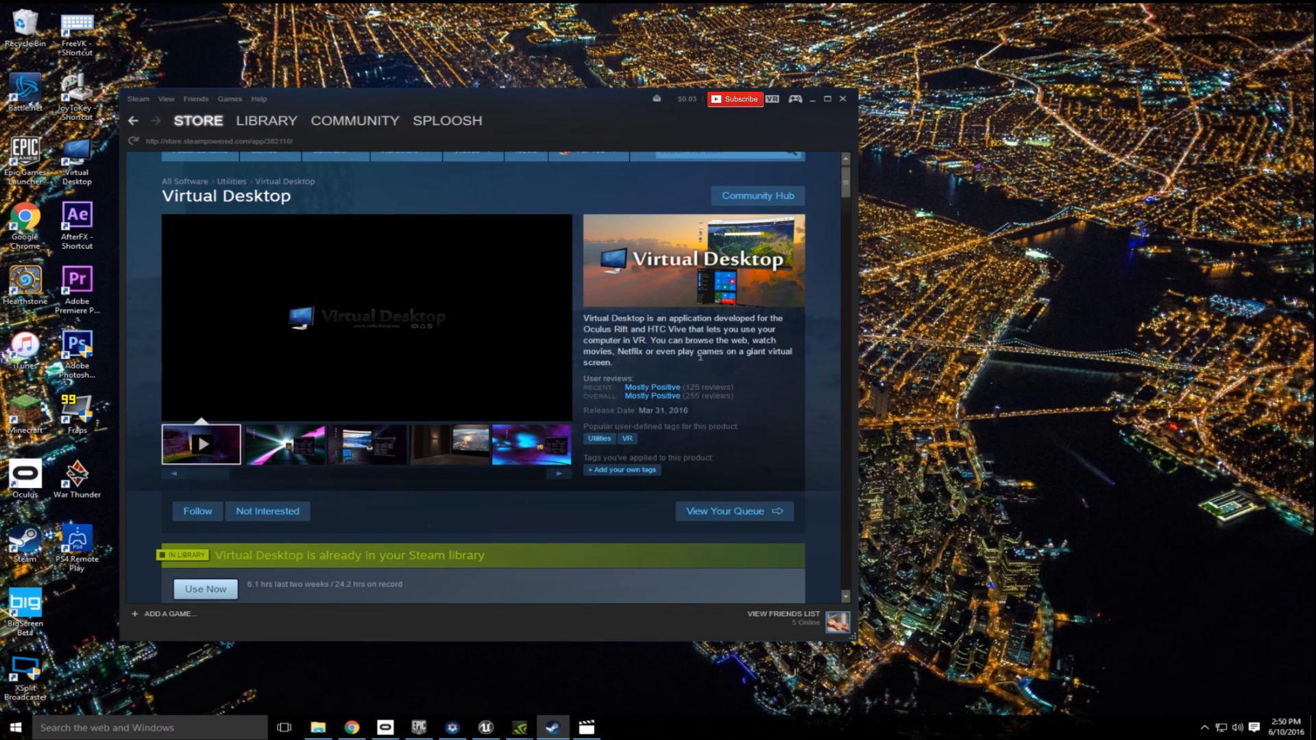